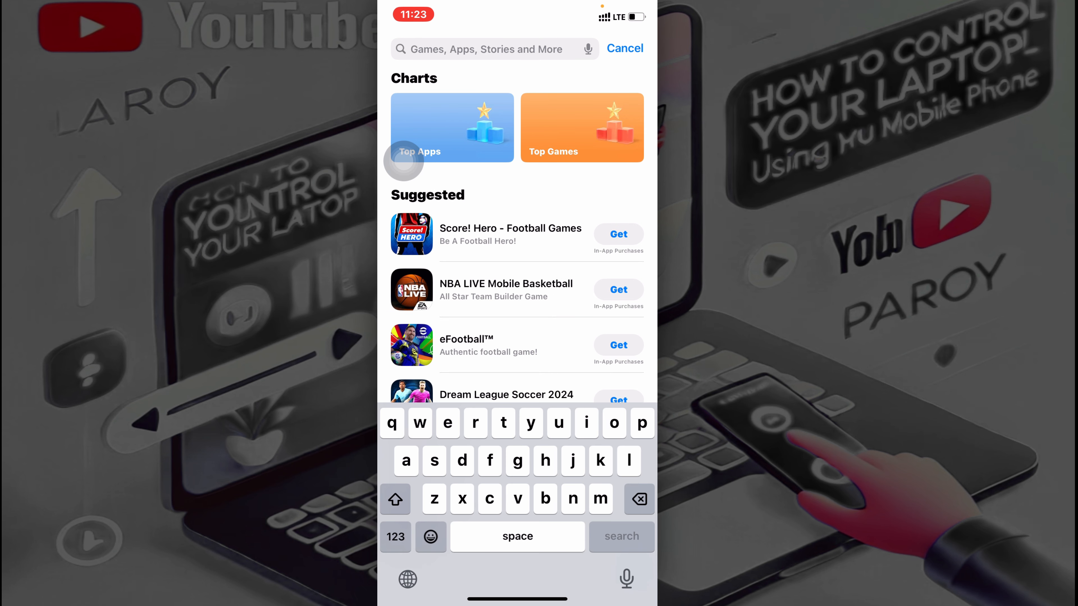
Step: Search the App Store for "chrome remote desktop" and open the Chrome Remote Desktop listing
type("chrome")
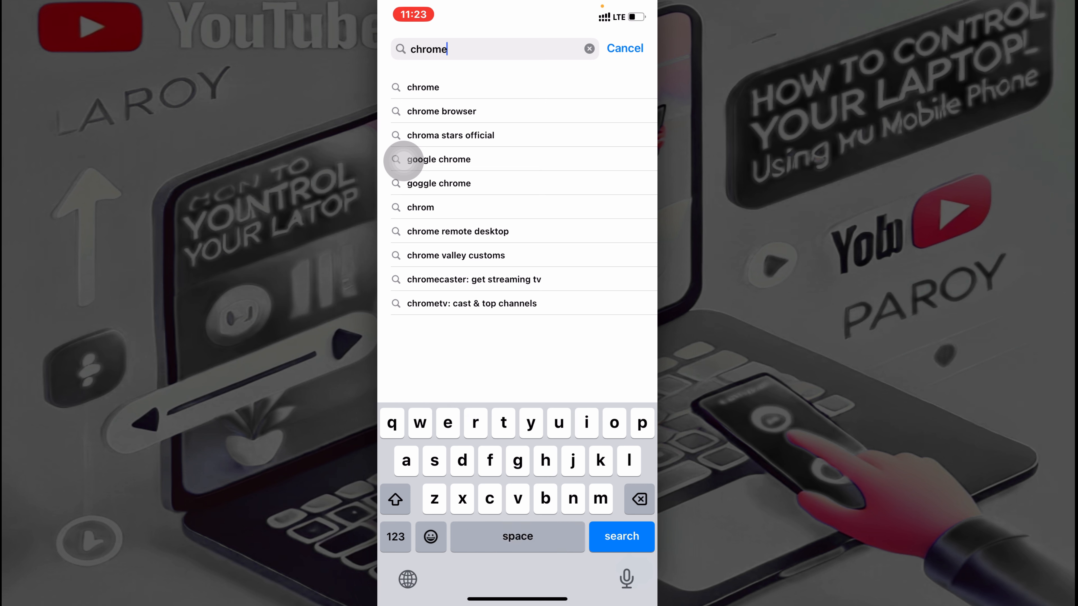
type("remote")
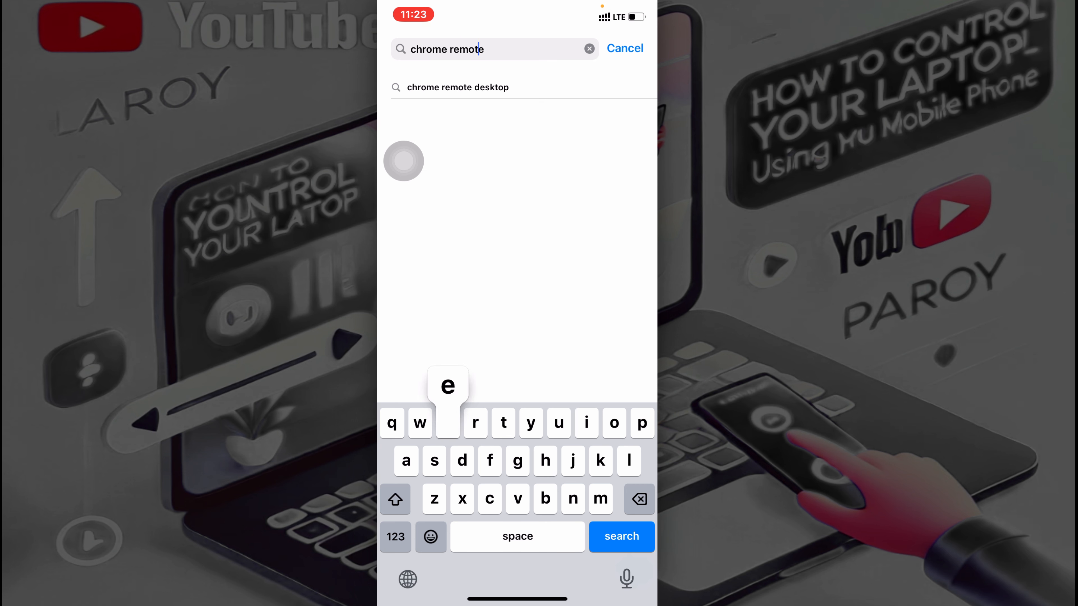
left_click(447, 422)
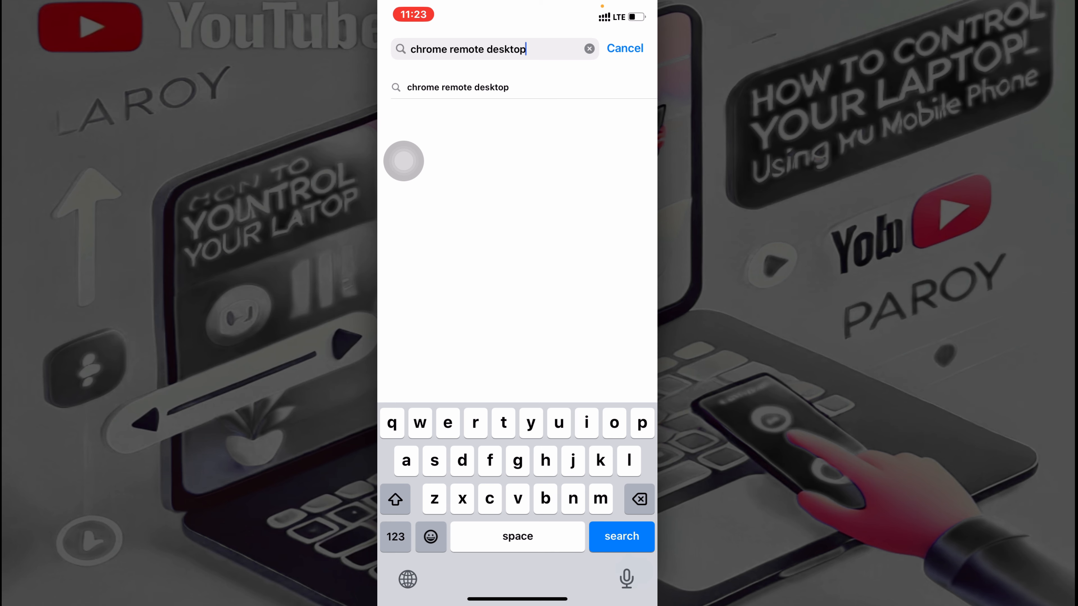
left_click(620, 536)
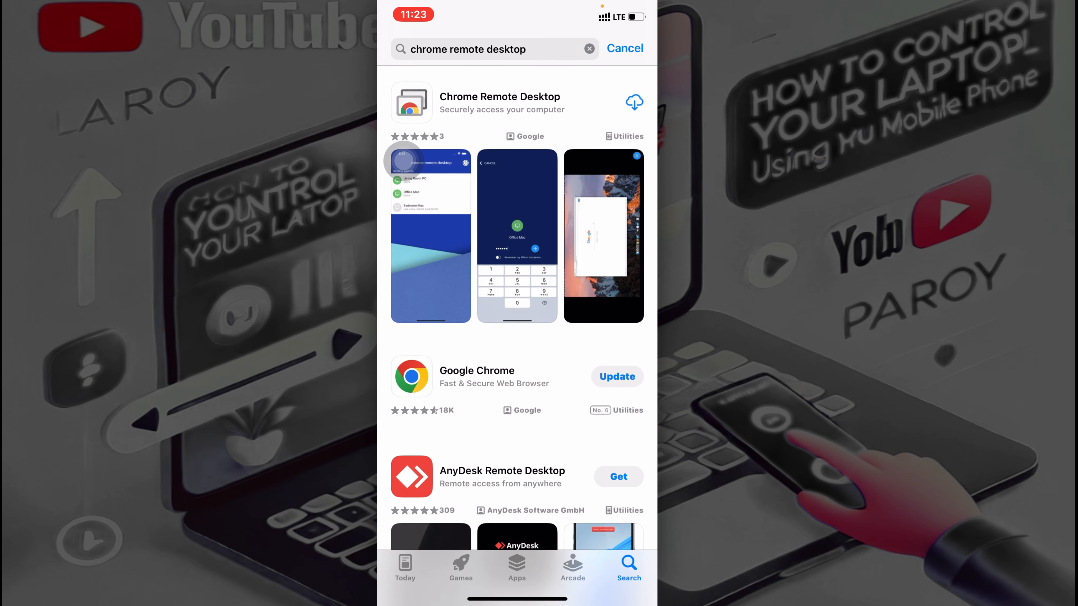
left_click(500, 101)
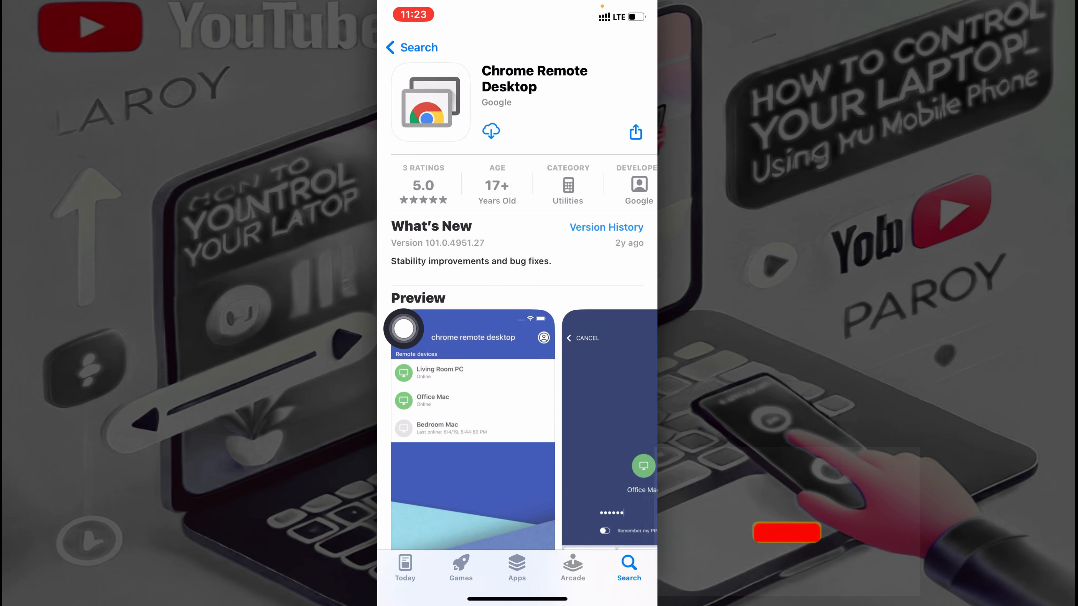
Step: Review the listing and download Chrome Remote Desktop, confirming the install
scroll("down", 3)
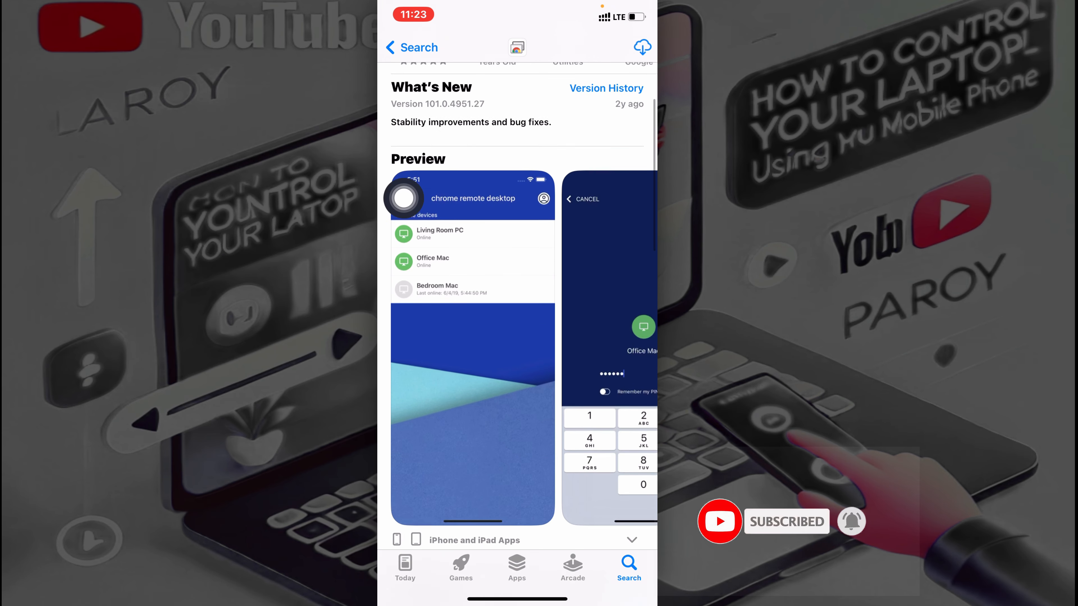
scroll("up", 3)
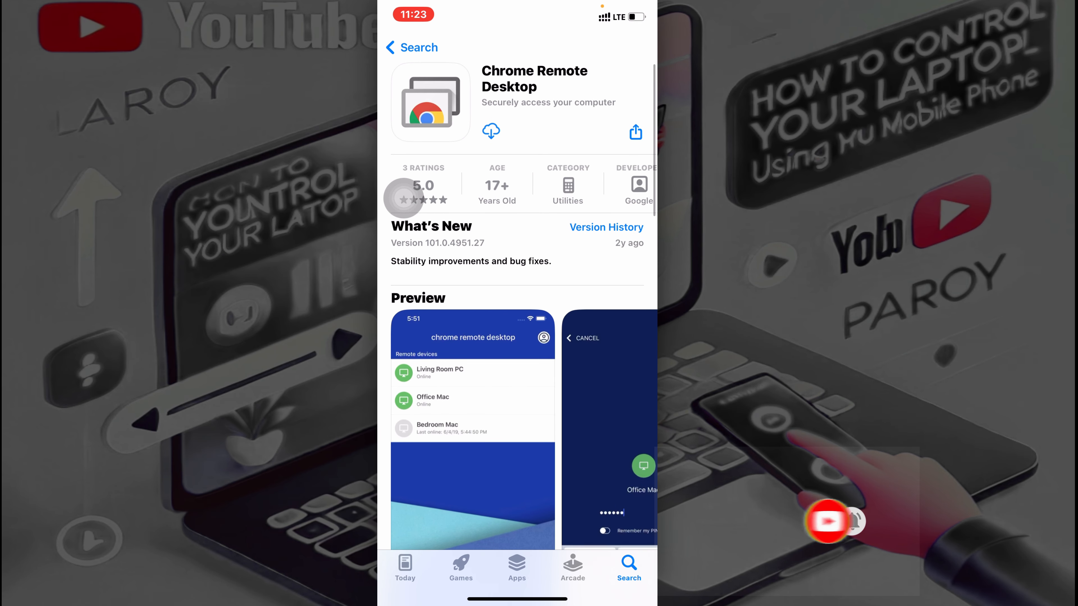
left_click(490, 131)
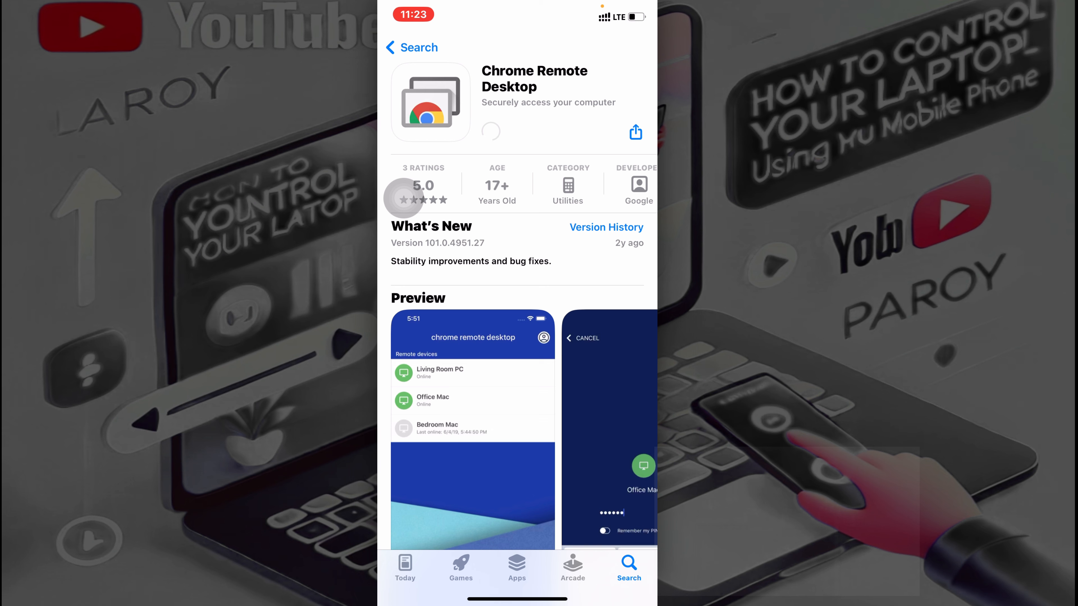
left_click(490, 131)
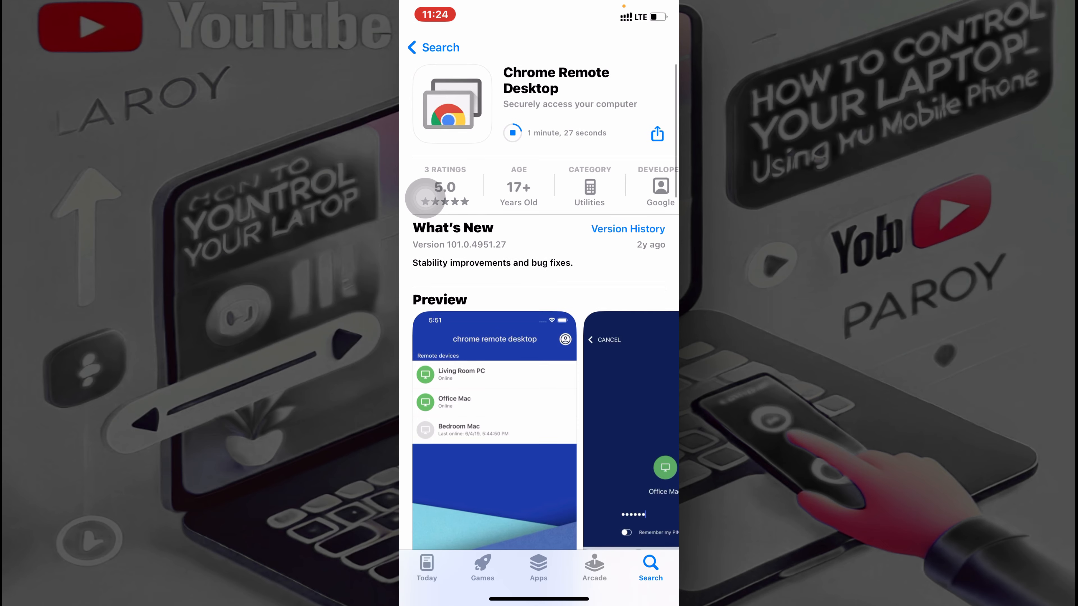
scroll("down", 3)
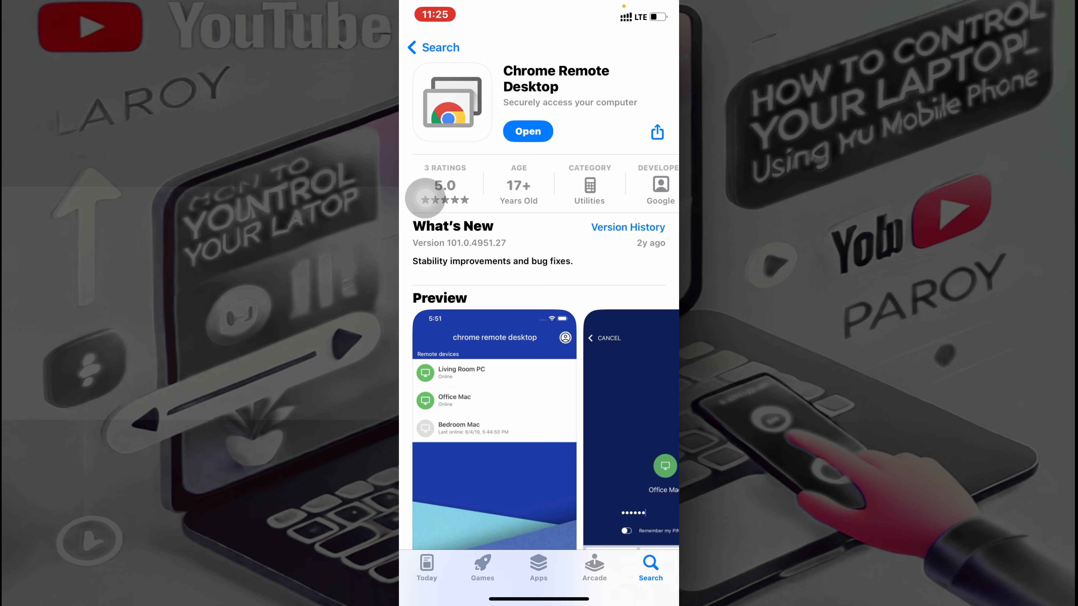
Step: Launch the installed app and acknowledge its deprecation notice
left_click(527, 132)
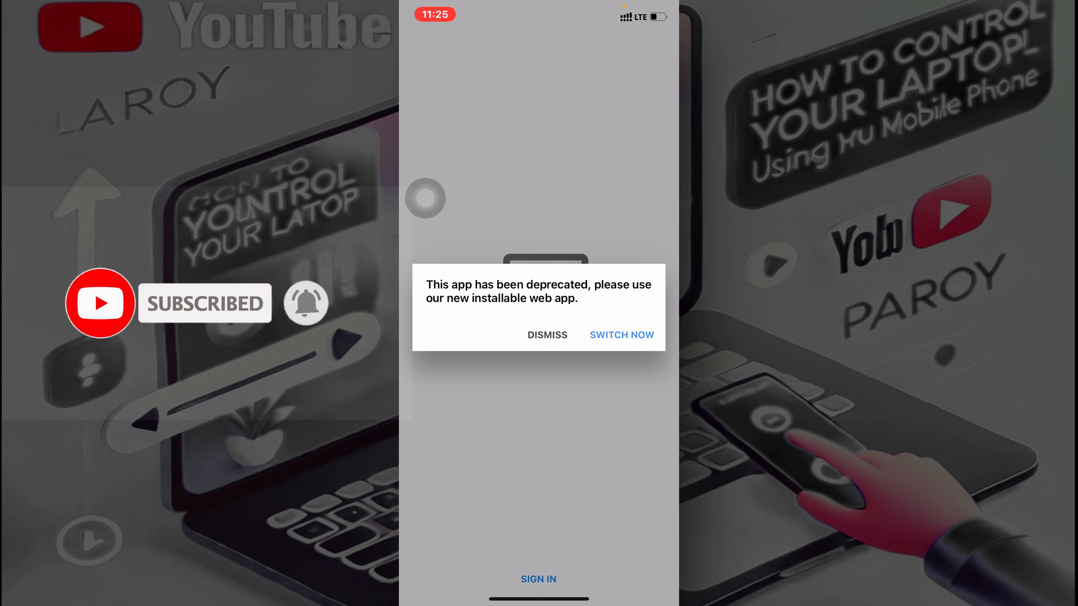
left_click(546, 334)
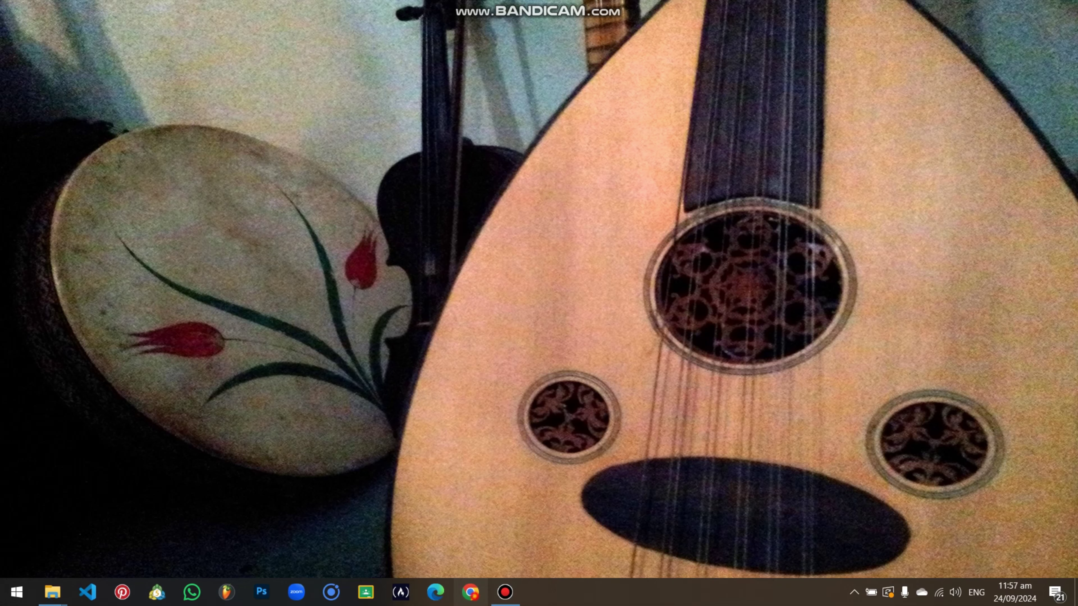
Step: Search Google for chrome remote desktop in Chrome on the laptop
left_click(472, 592)
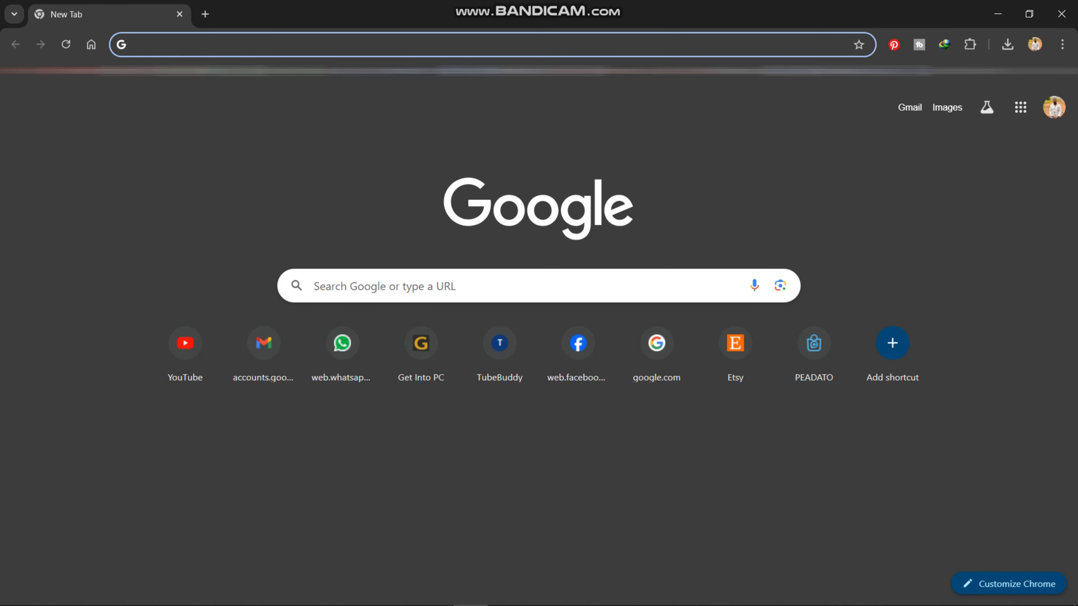
left_click(481, 44)
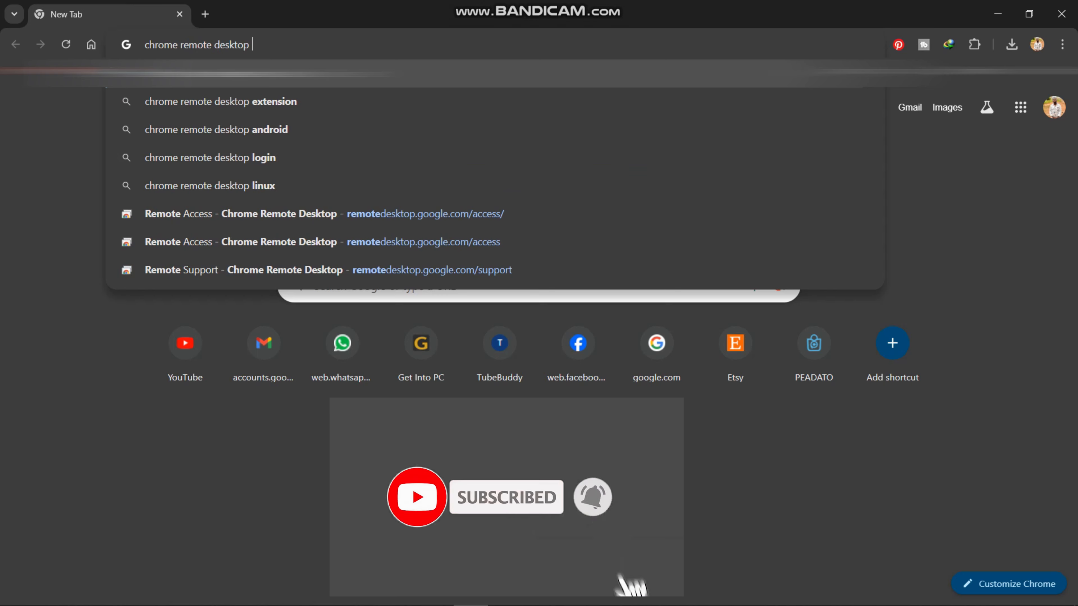
key("Return")
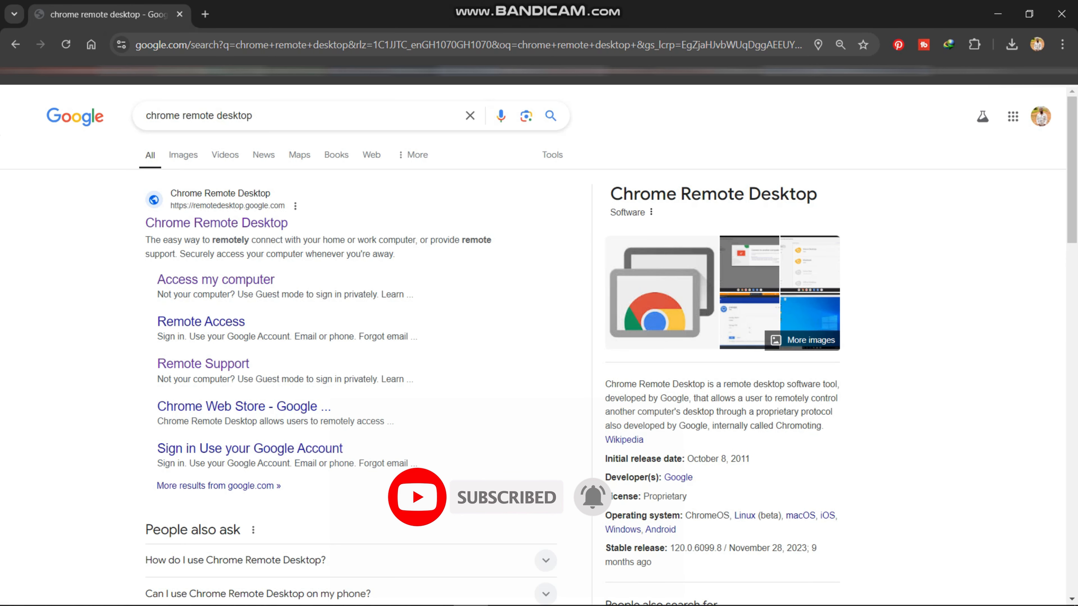
mouse_move(216, 223)
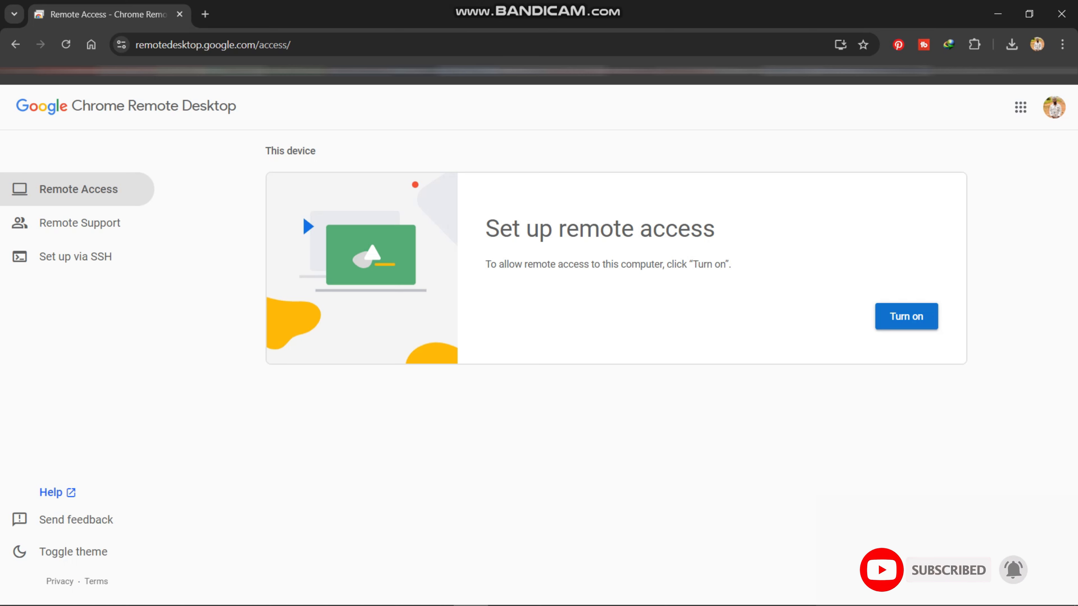
left_click(905, 316)
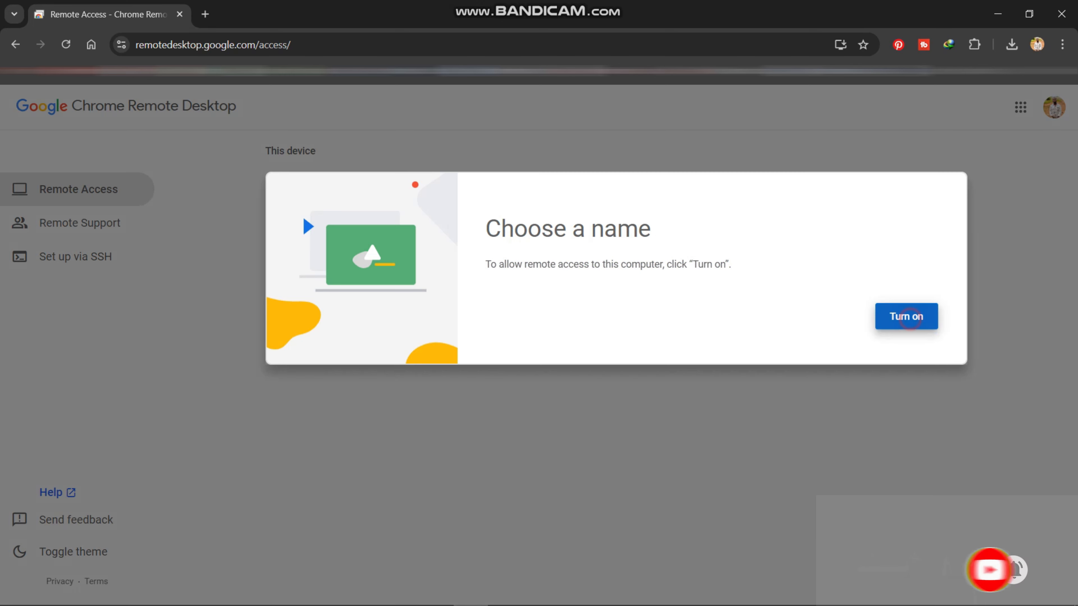
left_click(906, 316)
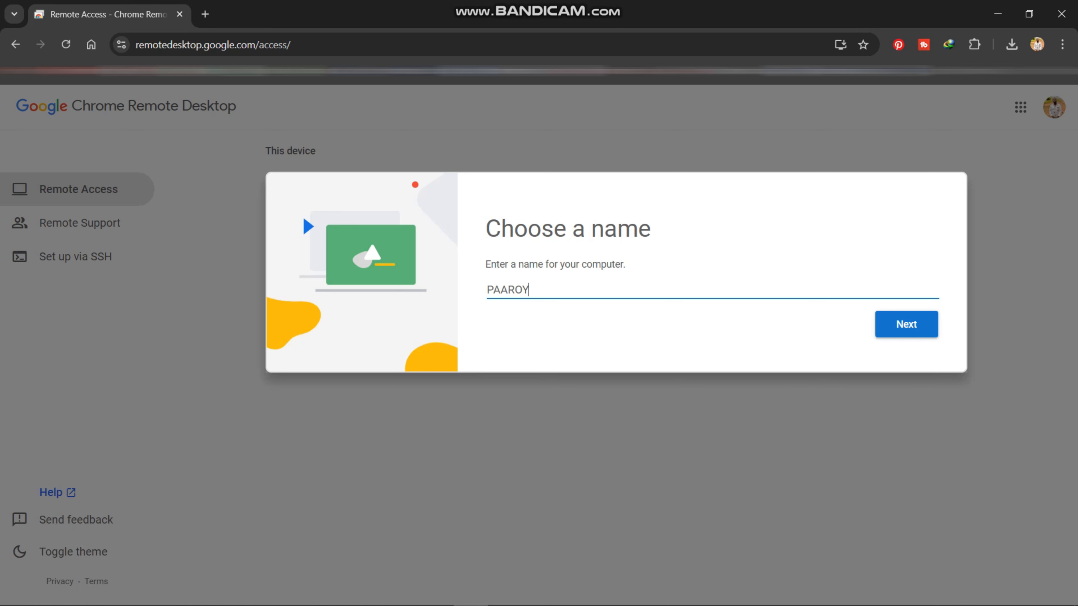
left_click(905, 324)
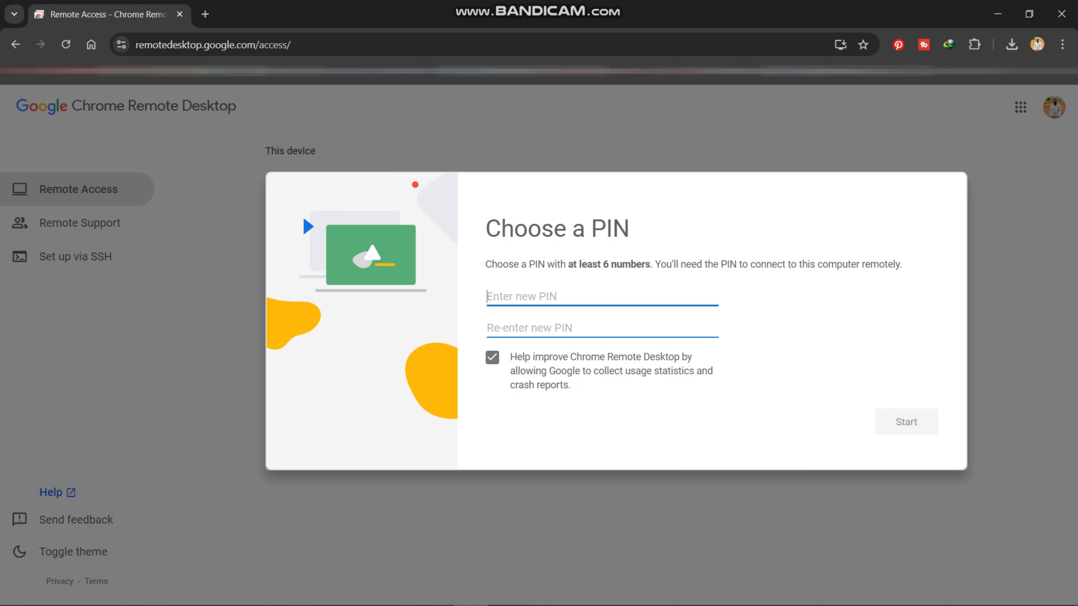
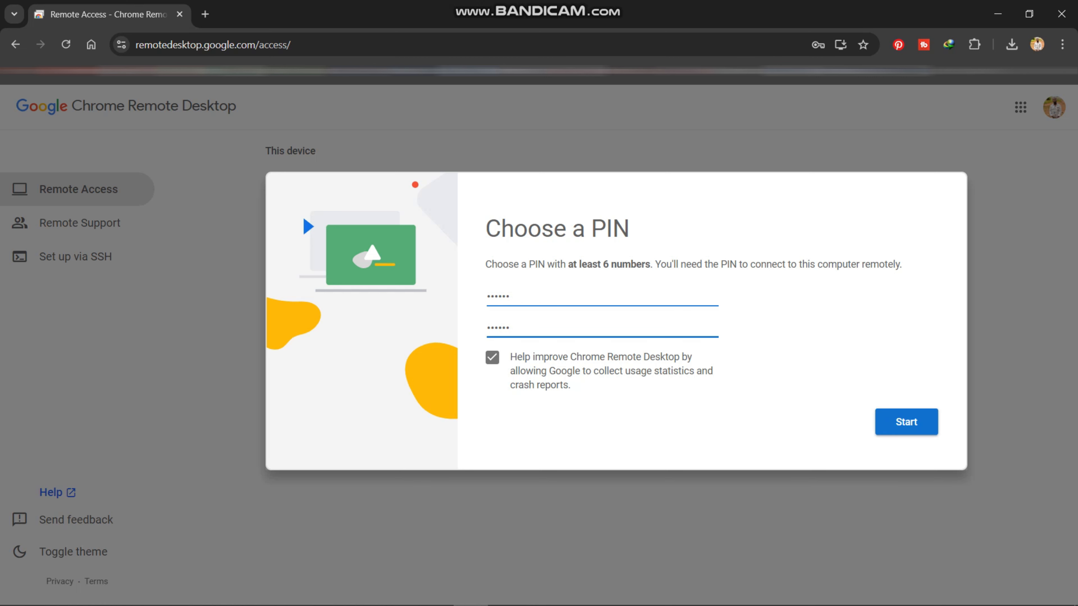
left_click(906, 422)
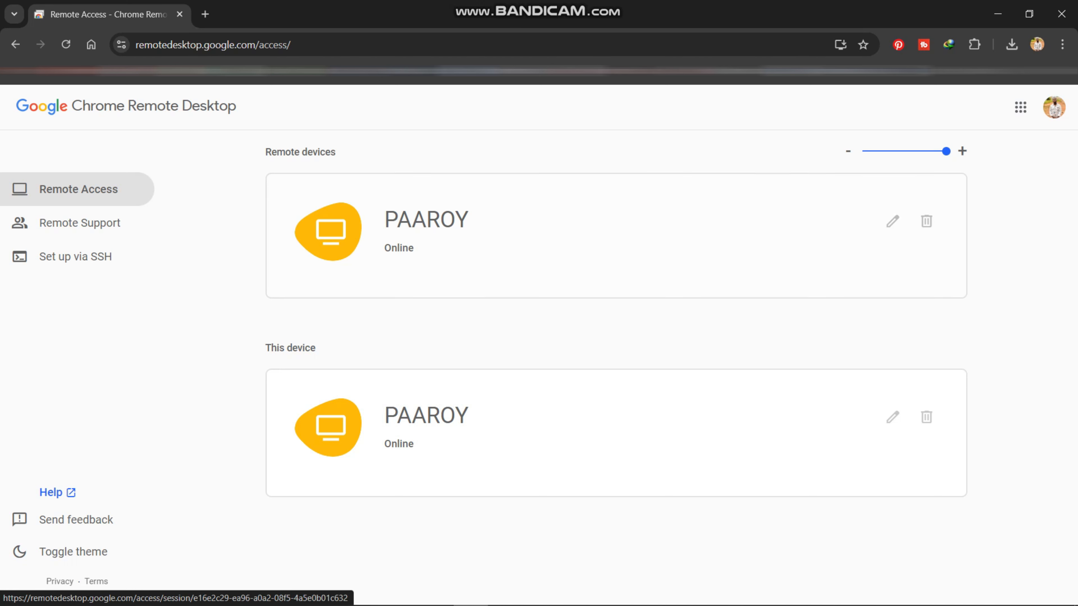
mouse_move(998, 13)
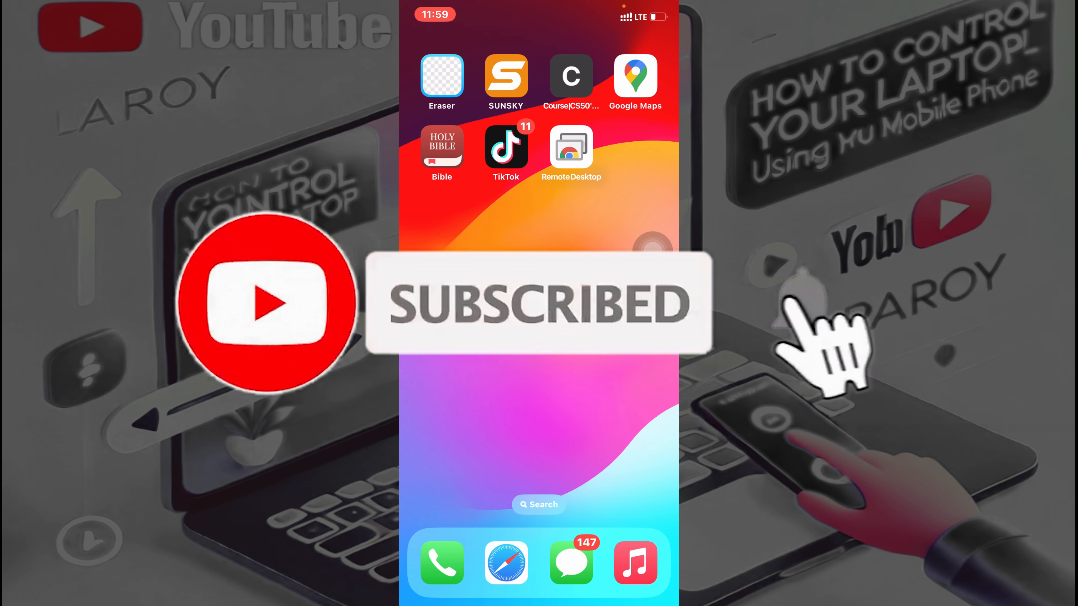
Step: Connect to the PAAROY laptop with its PIN and allow local network access
left_click(572, 146)
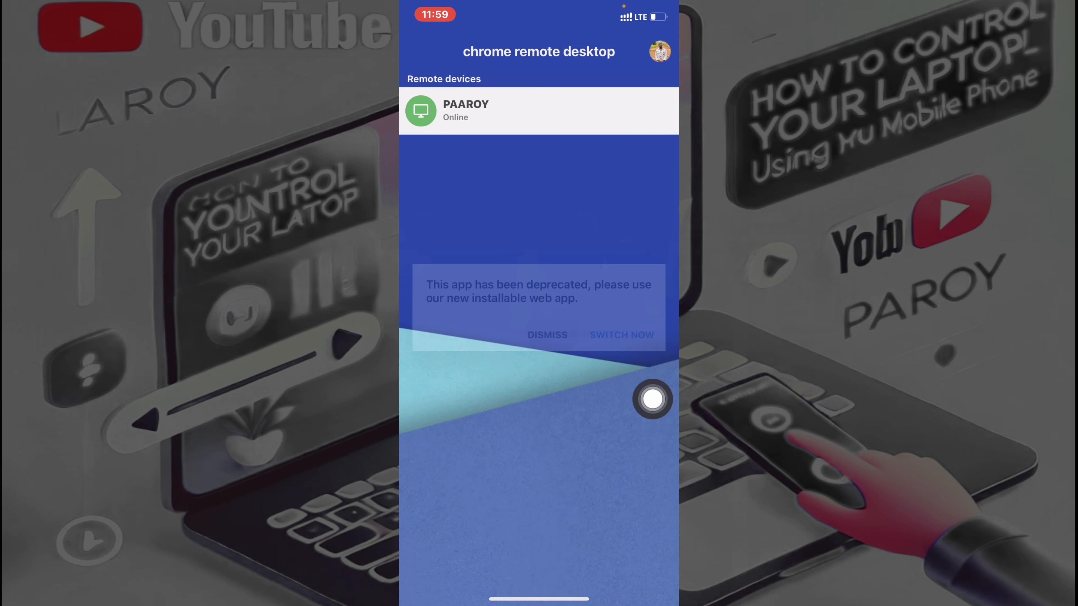
left_click(547, 335)
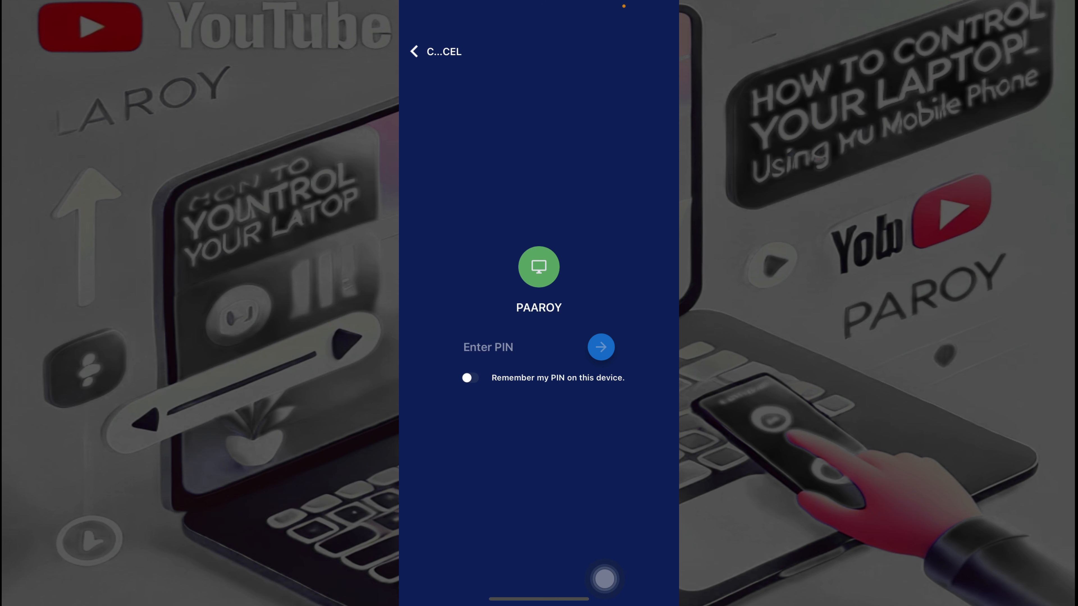
left_click(515, 347)
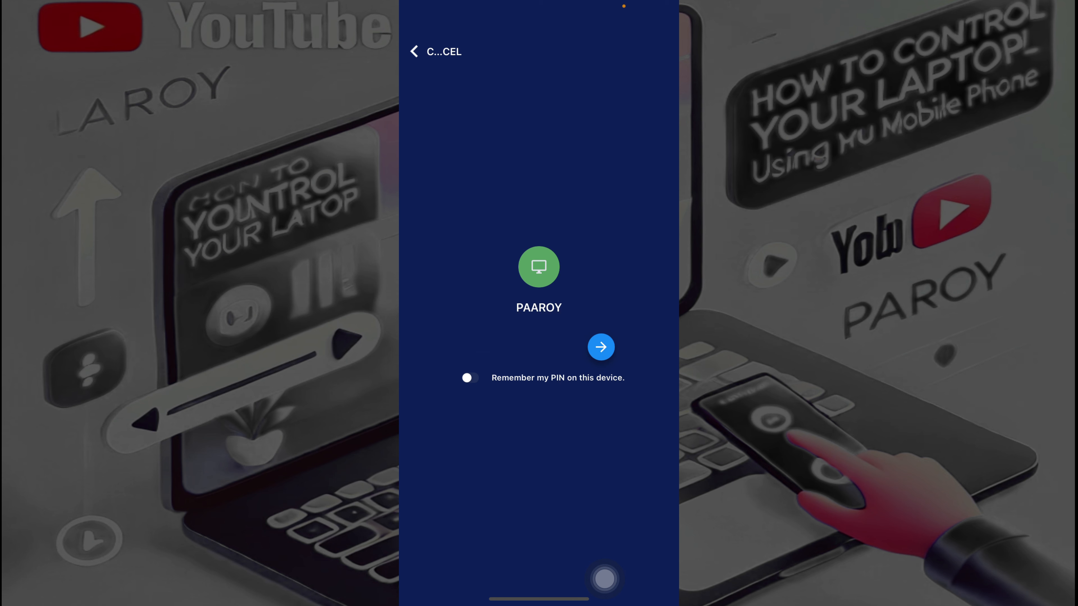
left_click(600, 347)
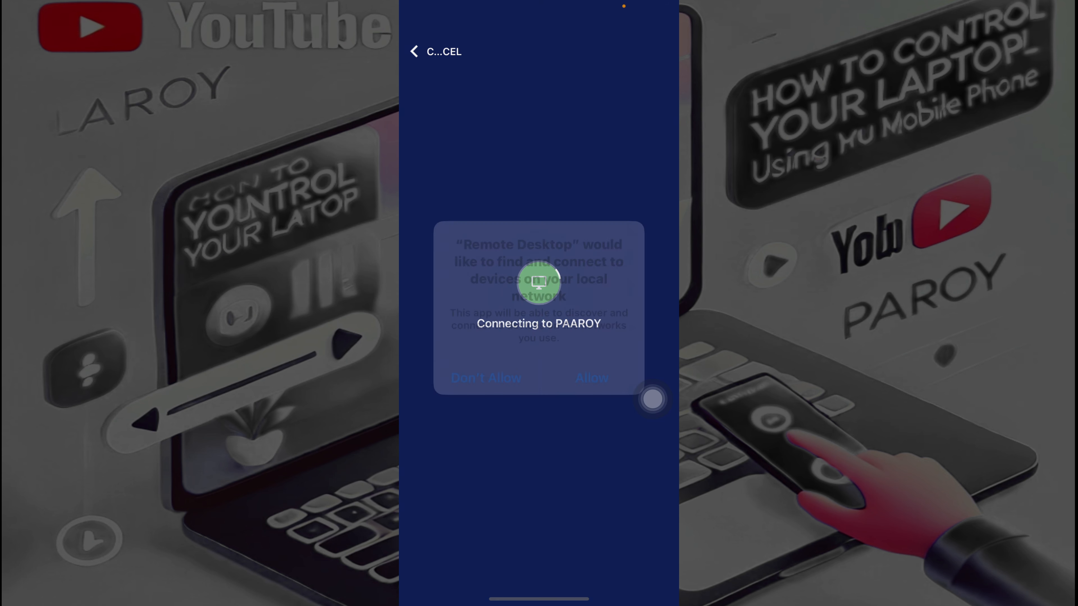
left_click(591, 378)
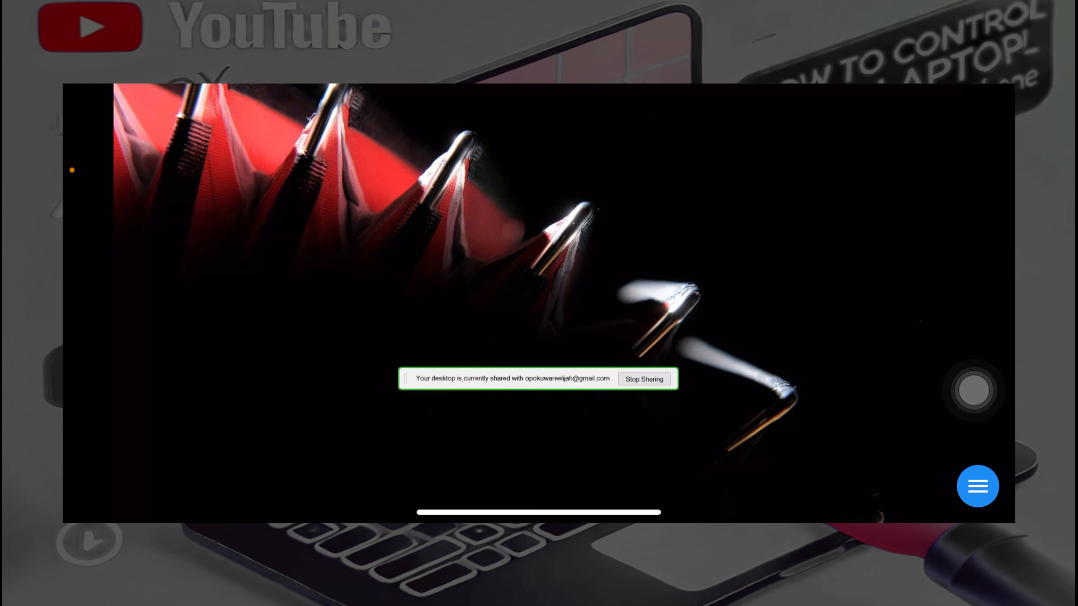
Step: Dismiss the laptop's lock screen to reach its desktop
left_click(644, 379)
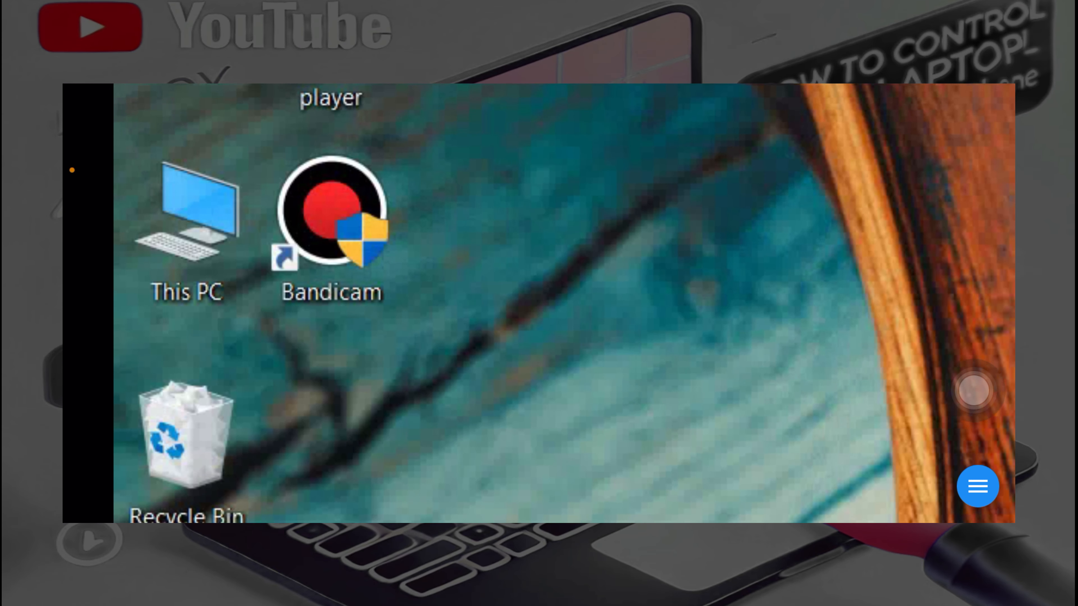
Step: Browse from This PC into the Movies folder on drive Roy (D:)
right_click(186, 213)
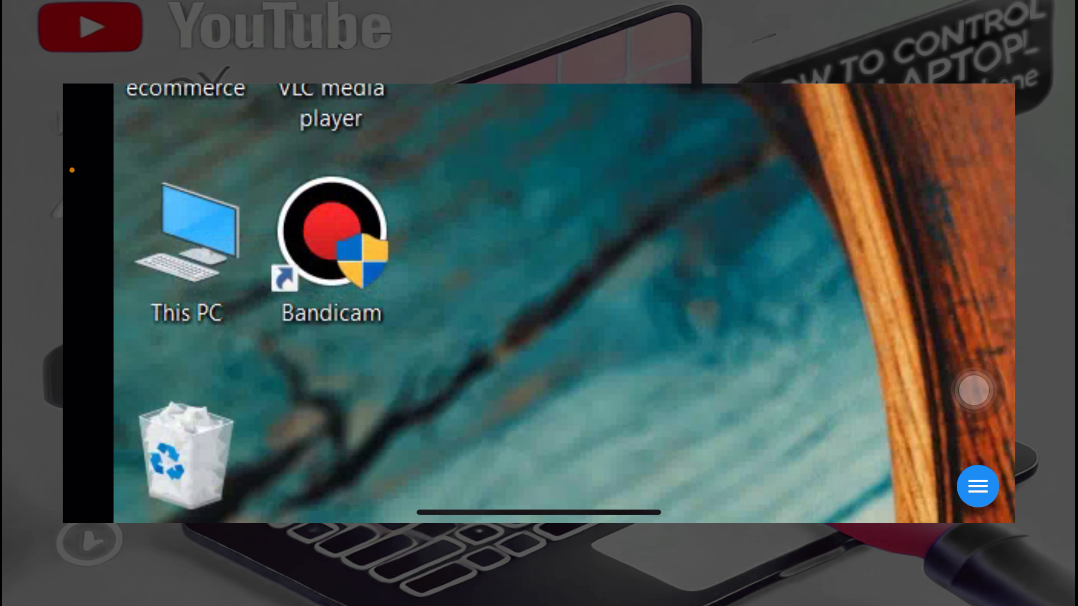
double_click(186, 233)
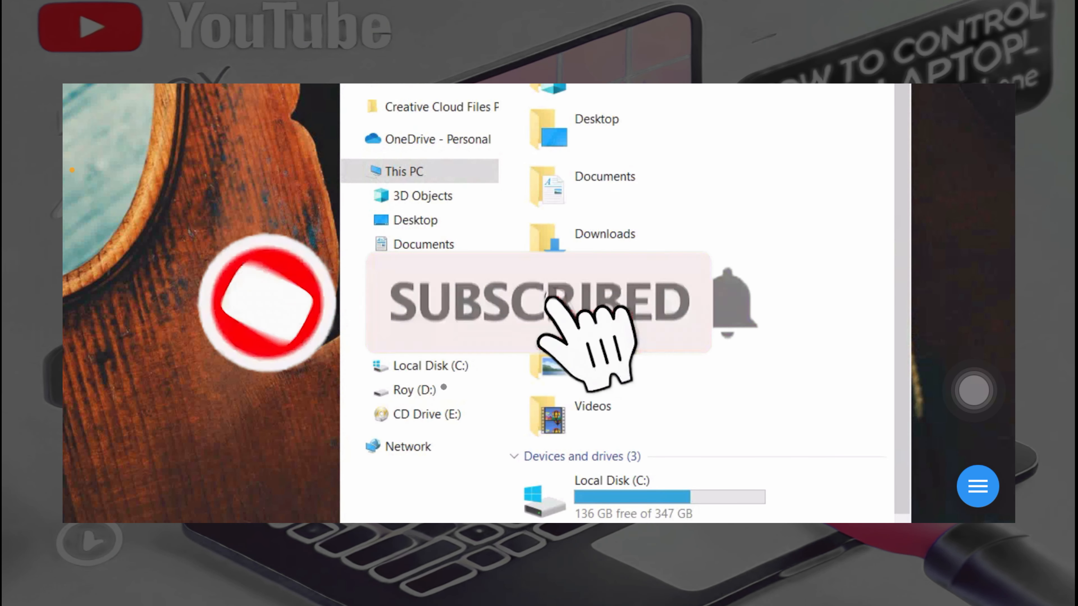
left_click(246, 438)
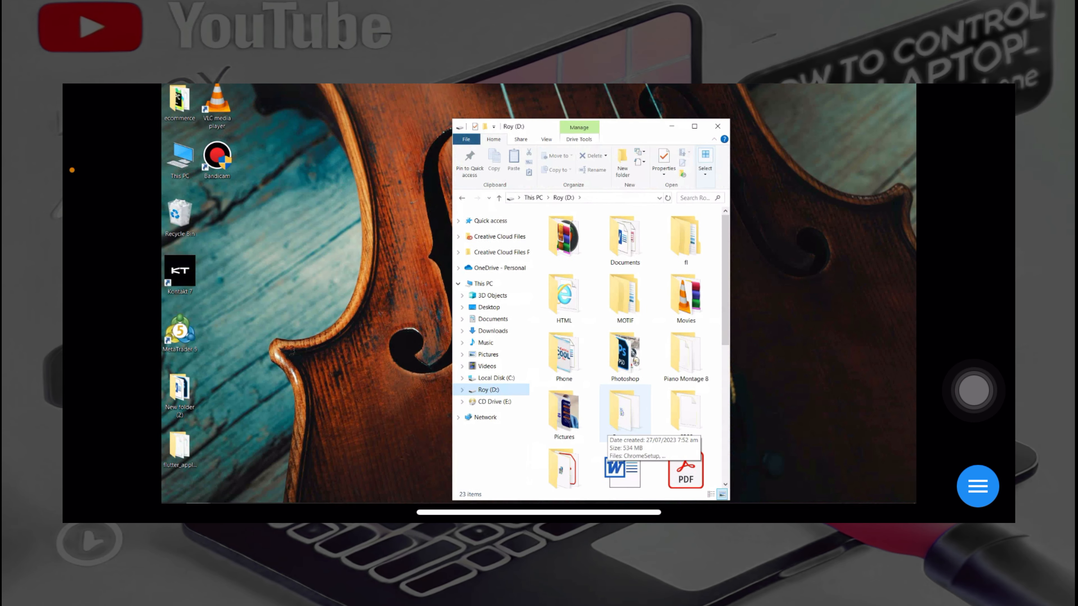
scroll("down", 3)
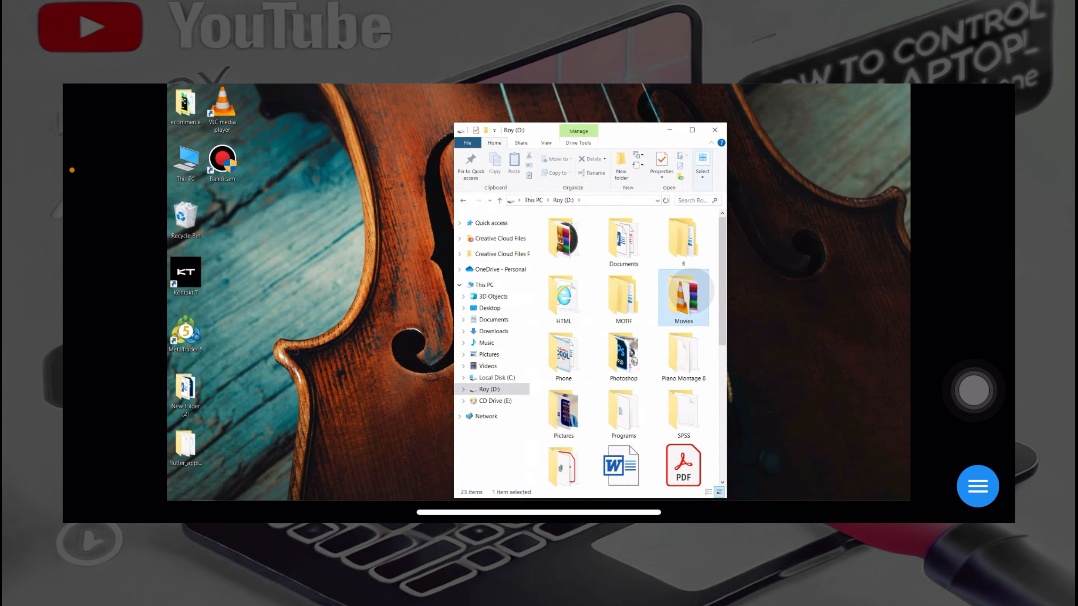
left_click(683, 297)
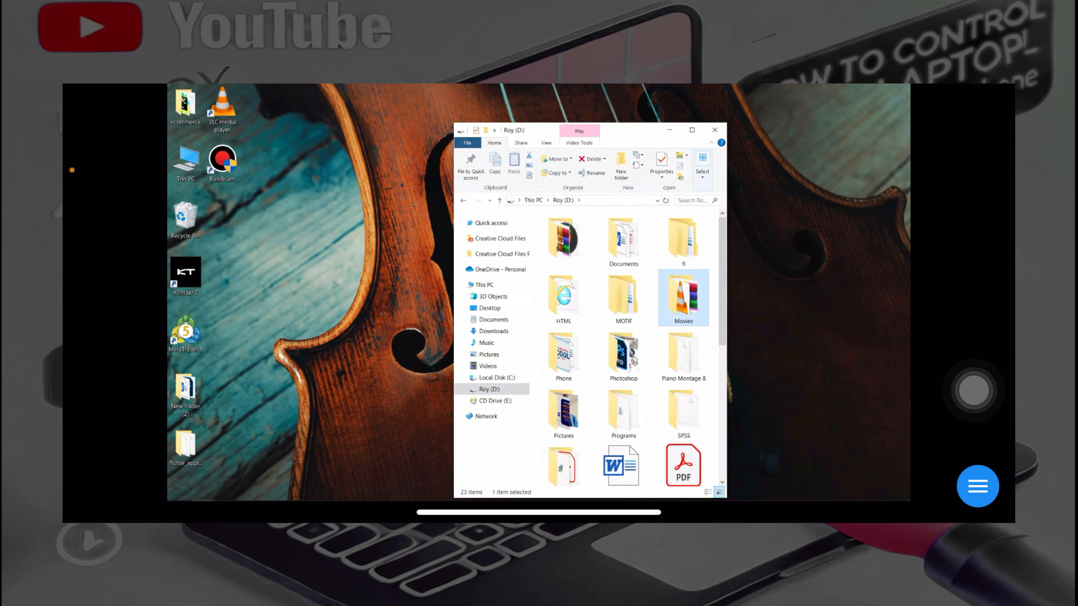
double_click(684, 298)
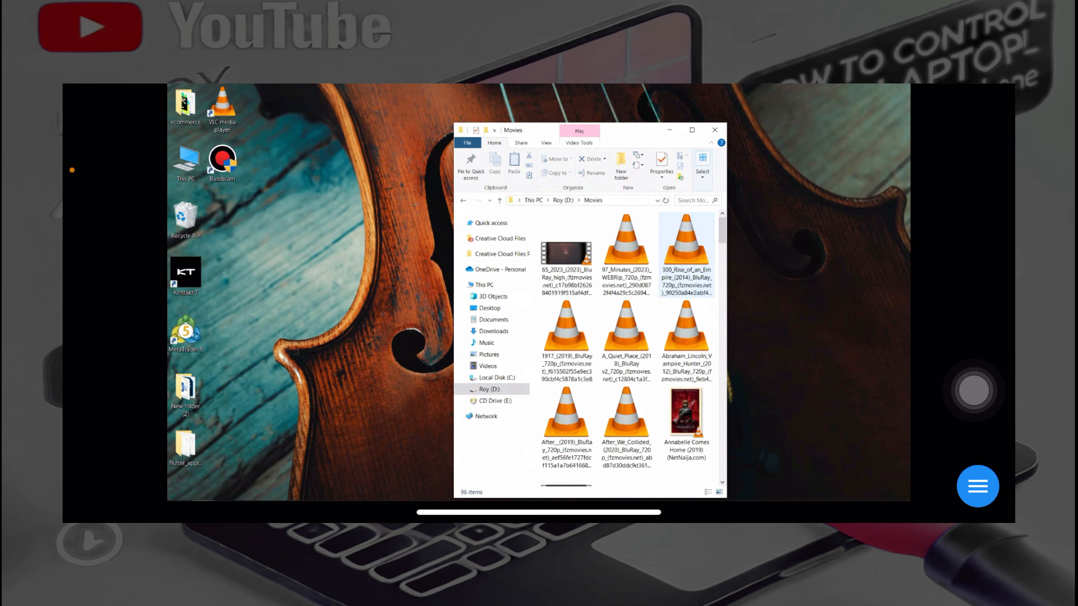
mouse_move(685, 247)
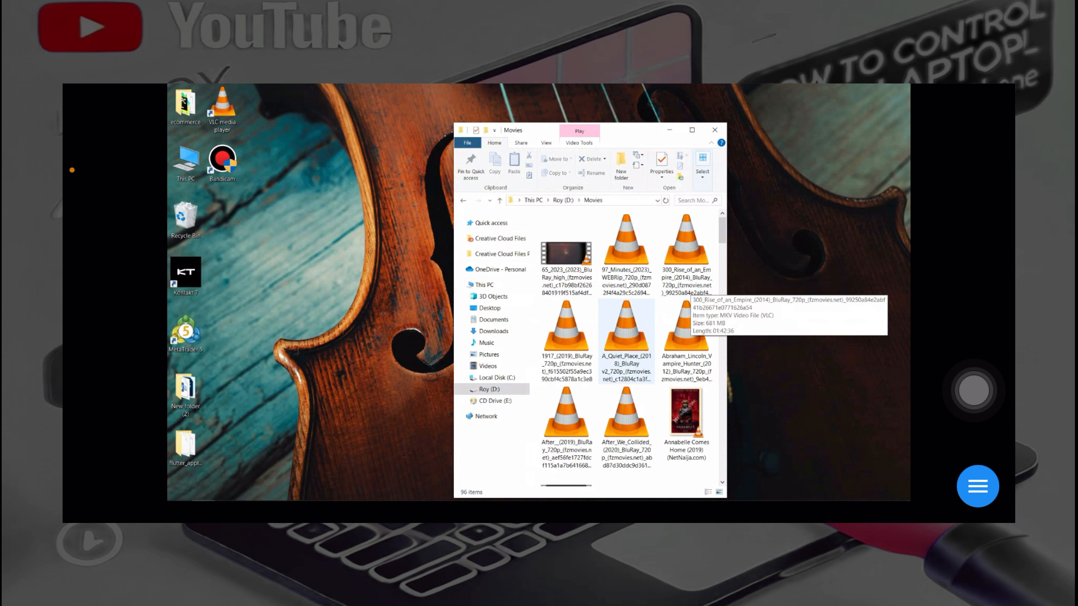
Step: Select the Day of the Dead Bloodline video in the Movies folder
scroll("down", 3)
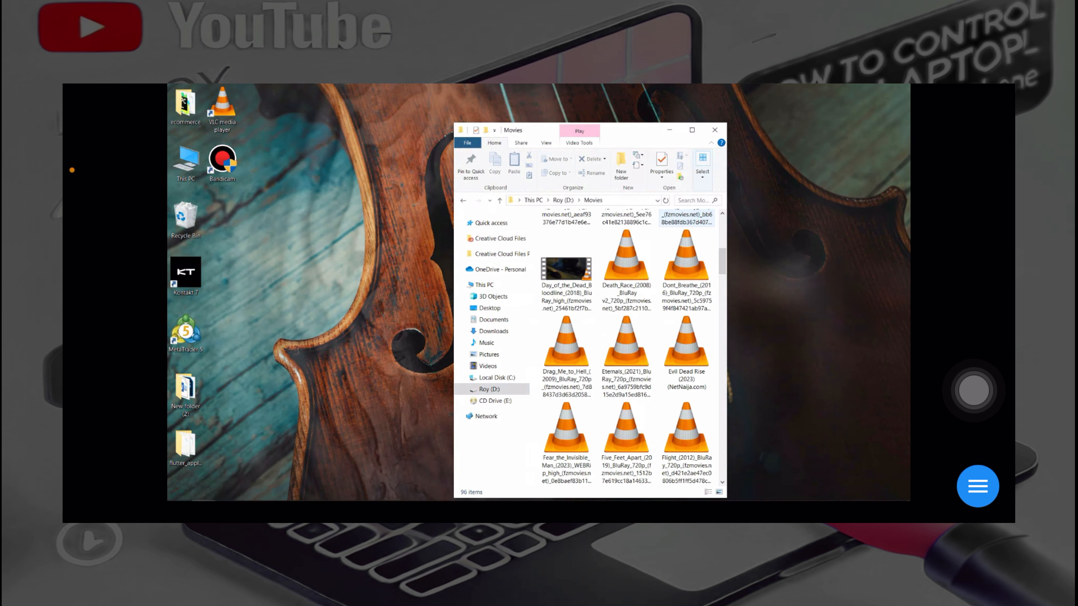
left_click(566, 269)
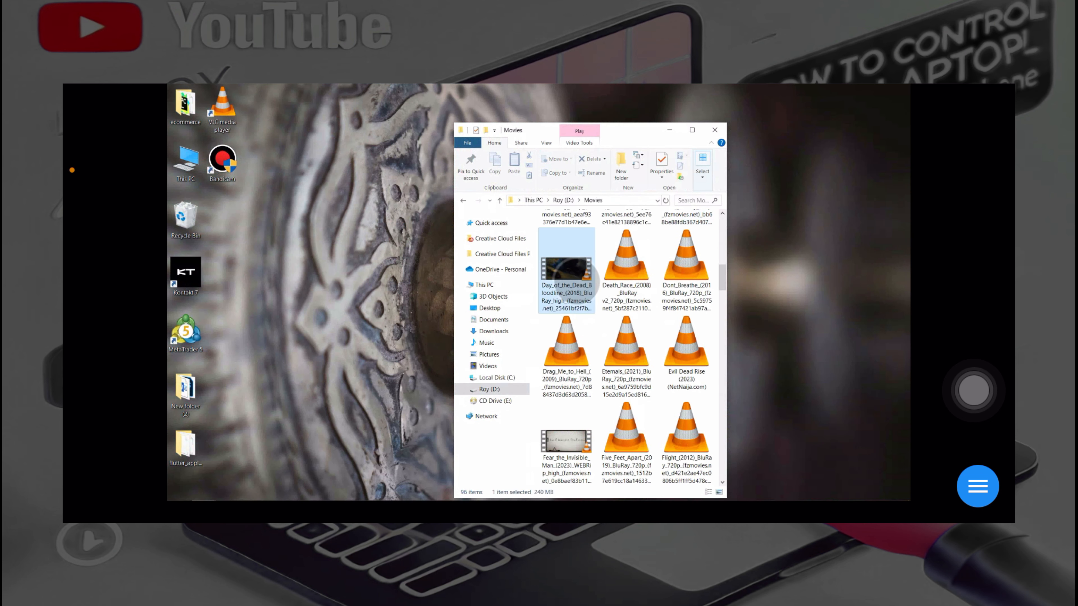
left_click(626, 344)
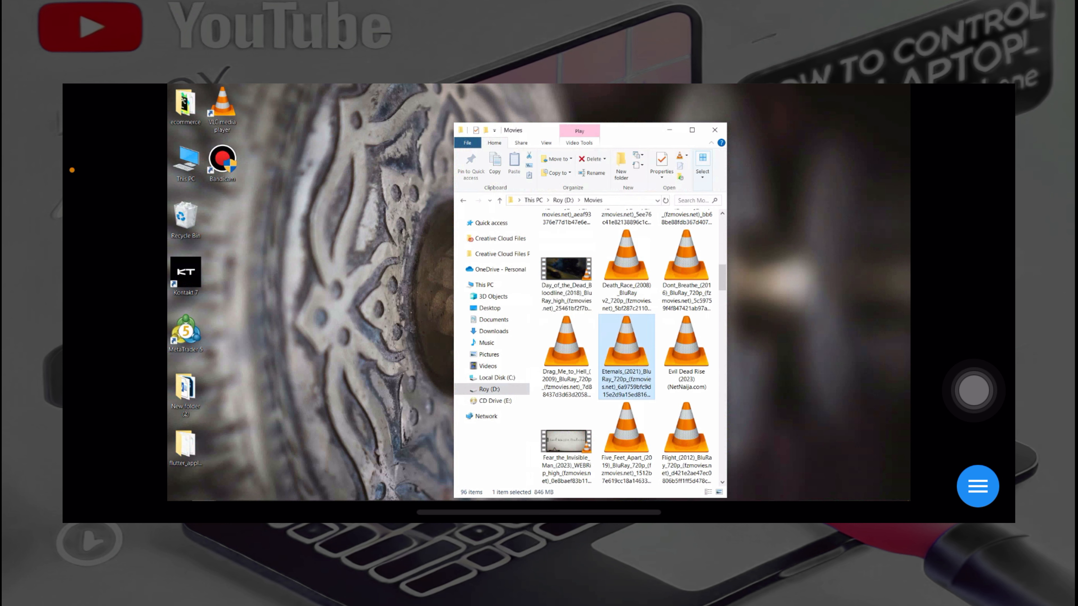
left_click(566, 268)
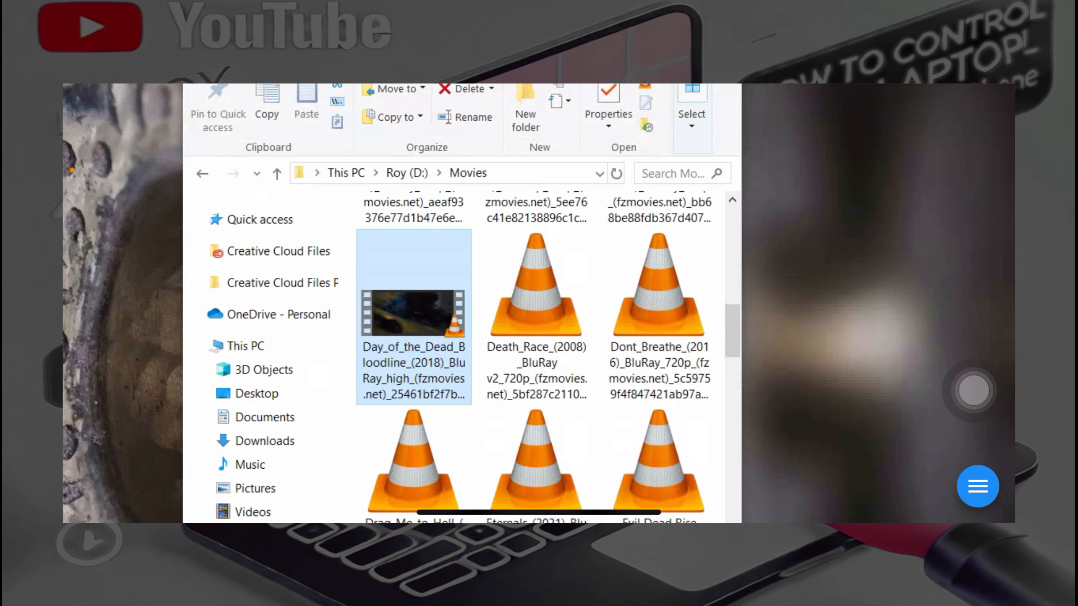
Step: Bring up the context actions for the Day of the Dead Bloodline movie to play it in VLC
right_click(414, 316)
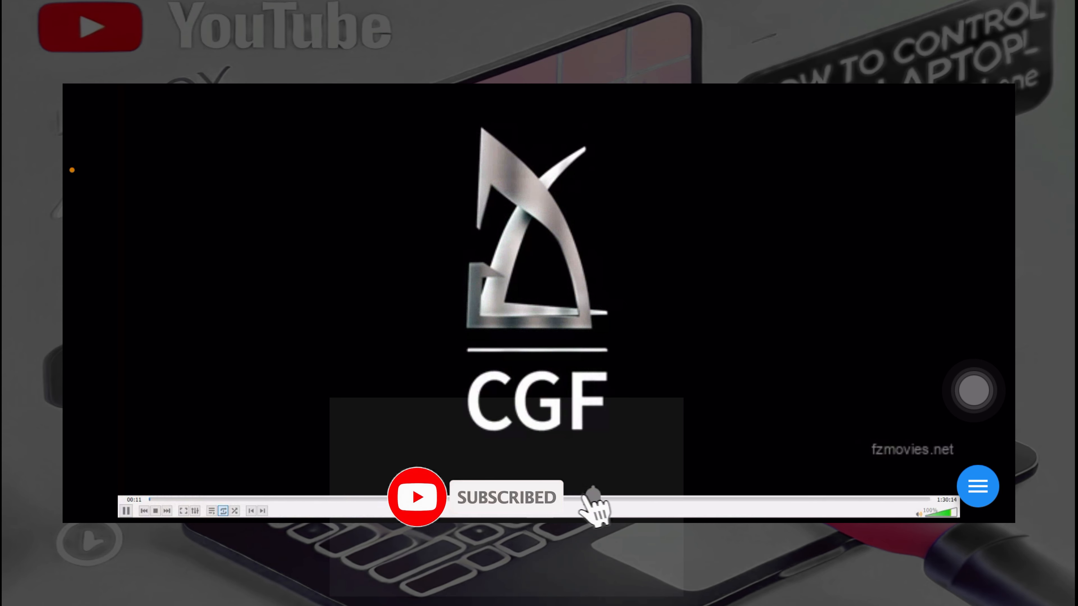
Step: Show the phone keyboard over VLC from the remote session options menu
left_click(977, 486)
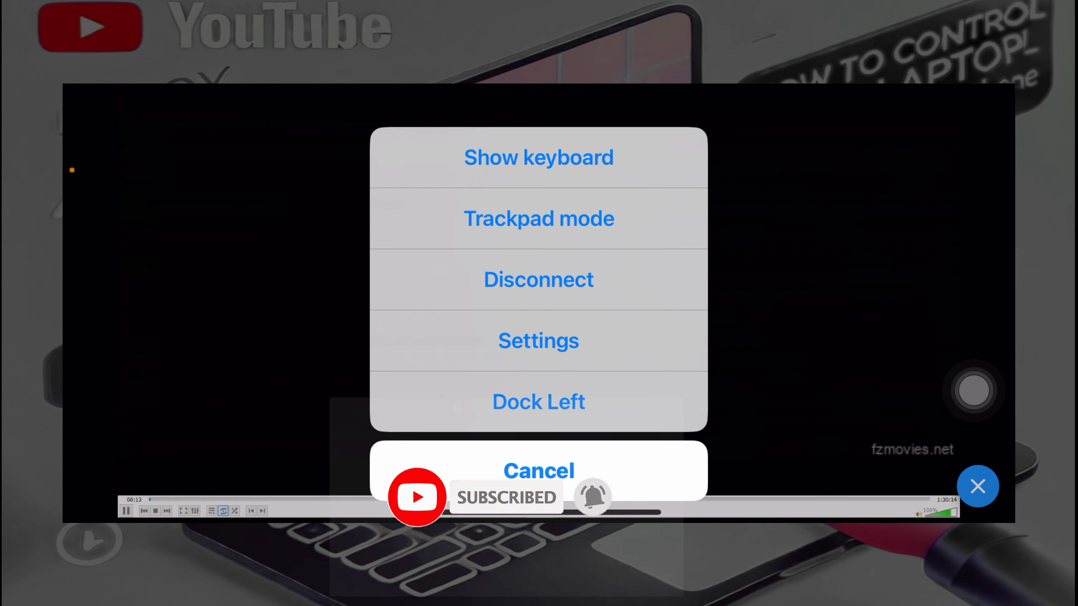
left_click(538, 157)
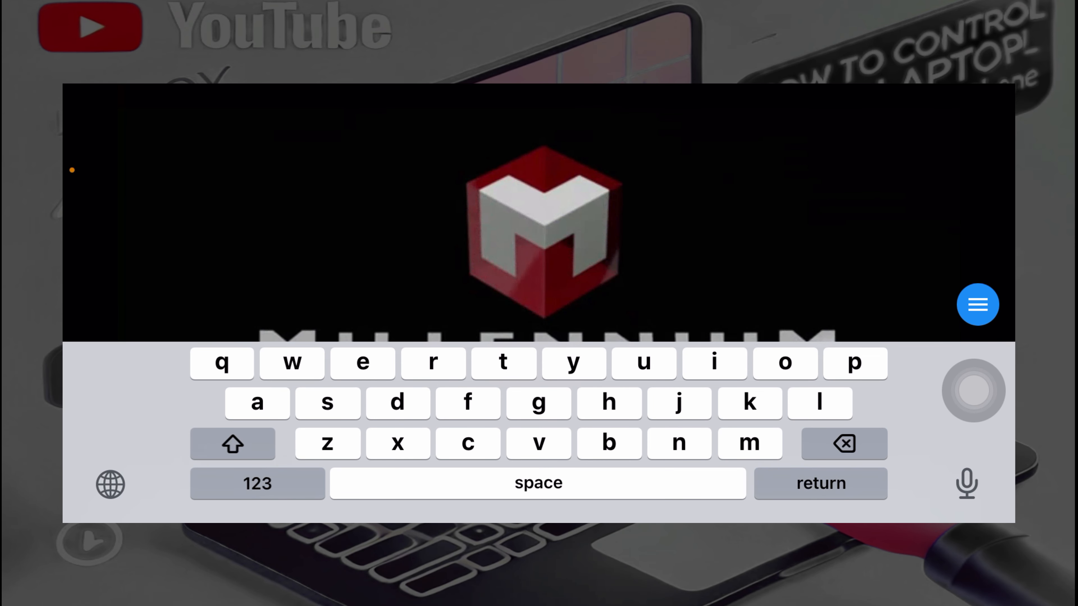
left_click(976, 304)
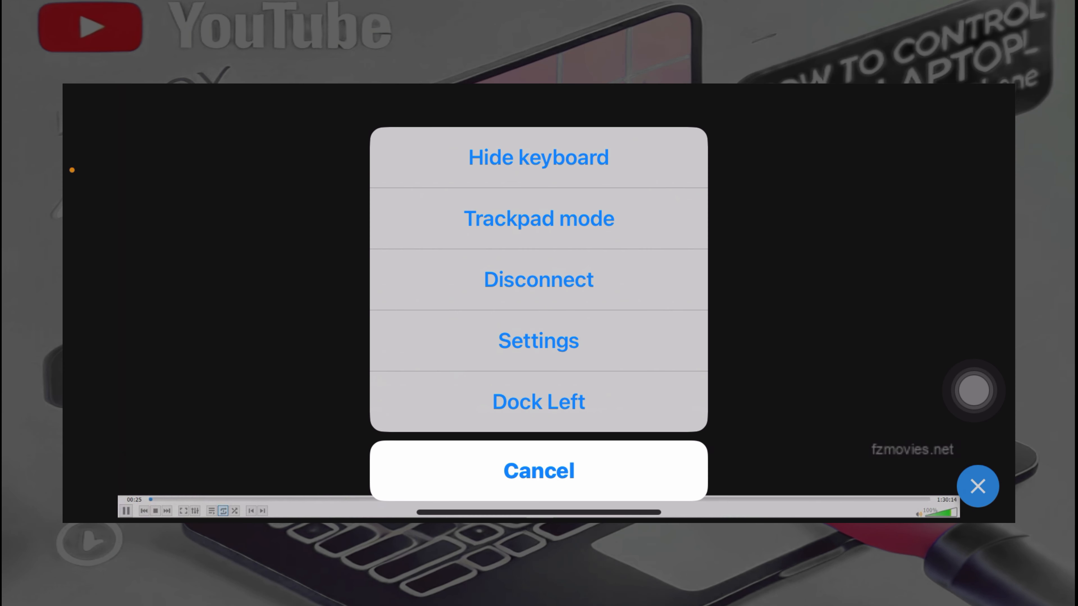
left_click(539, 471)
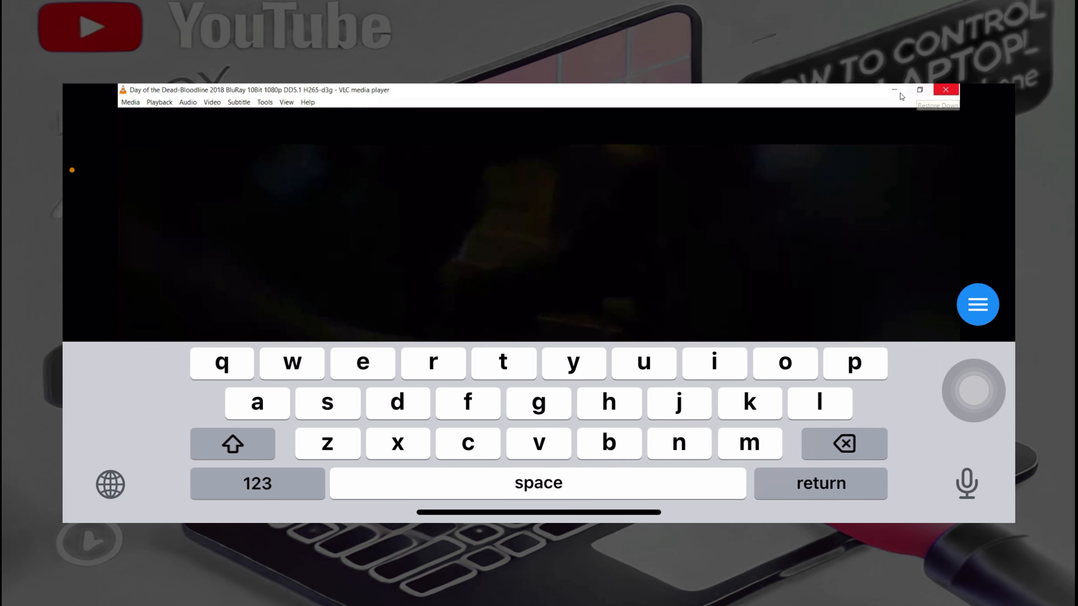
Step: Minimize the VLC movie window, then restore it from the taskbar with the keyboard gone
left_click(946, 89)
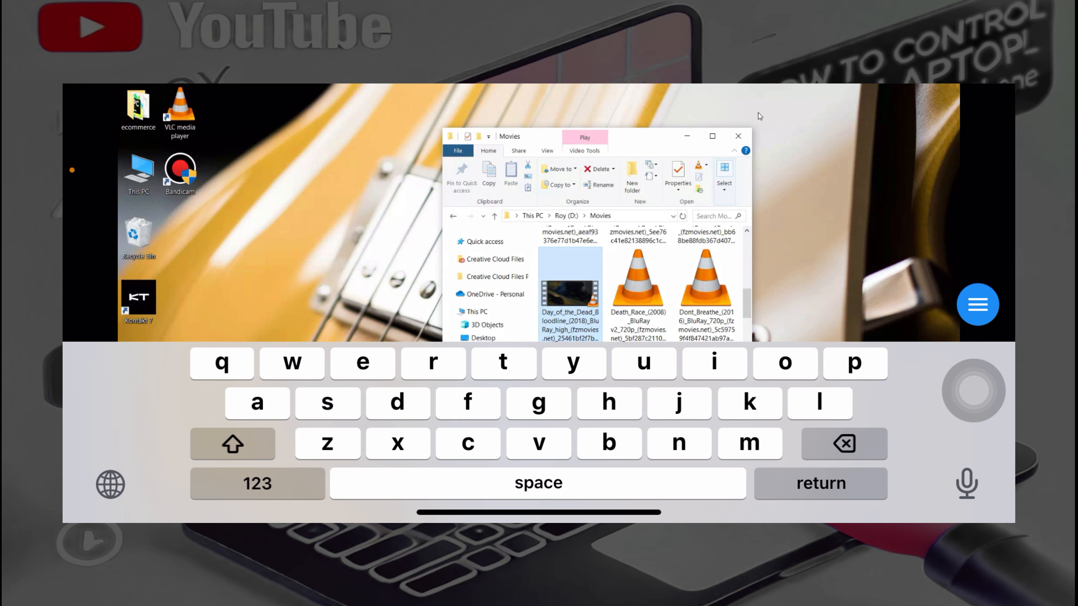
mouse_move(686, 135)
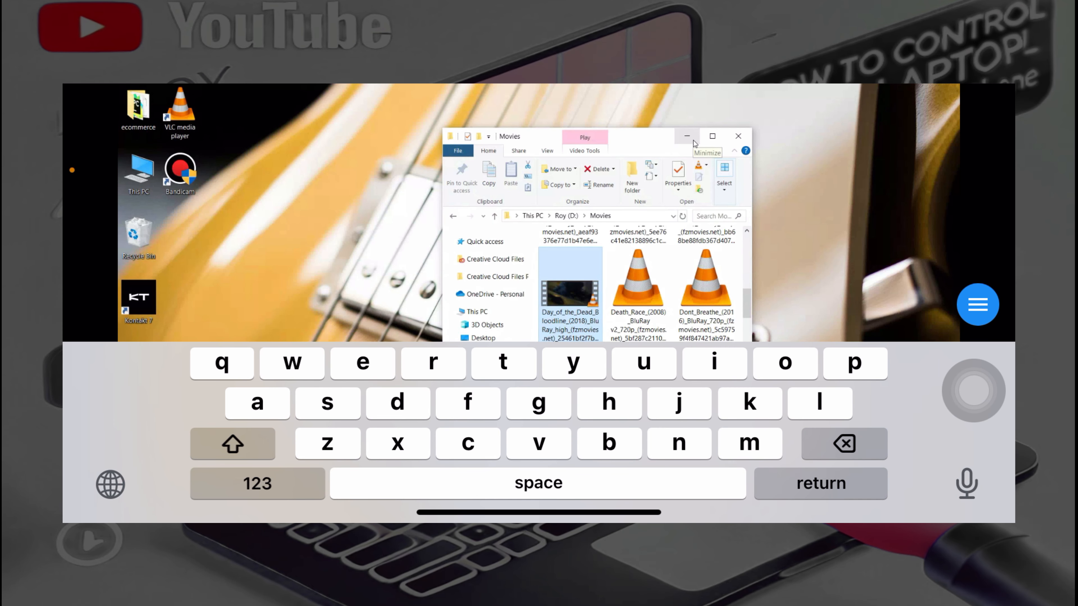
mouse_move(686, 136)
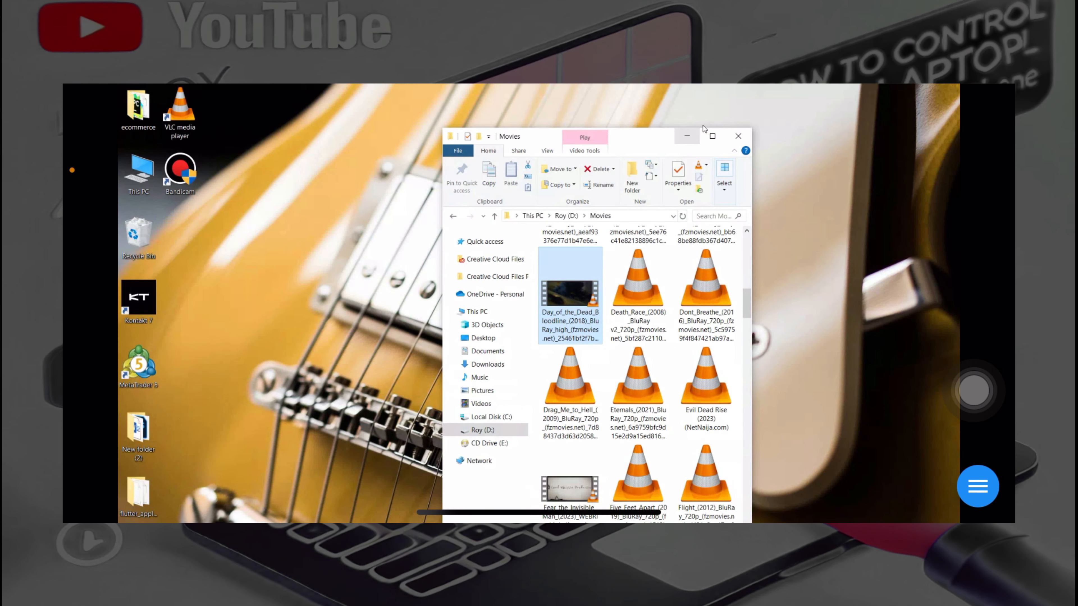
mouse_move(693, 144)
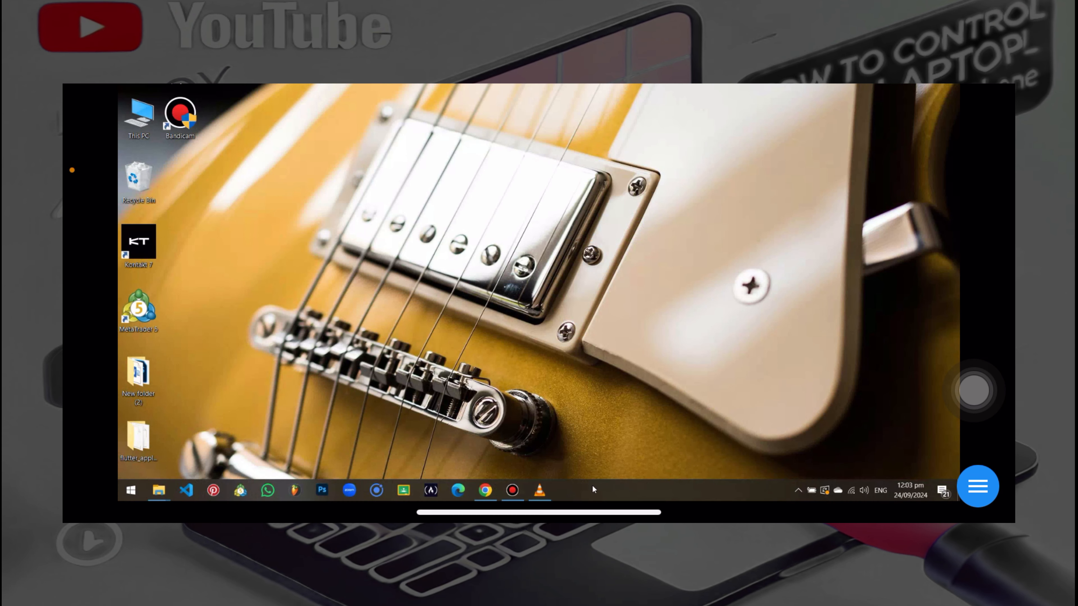
left_click(539, 490)
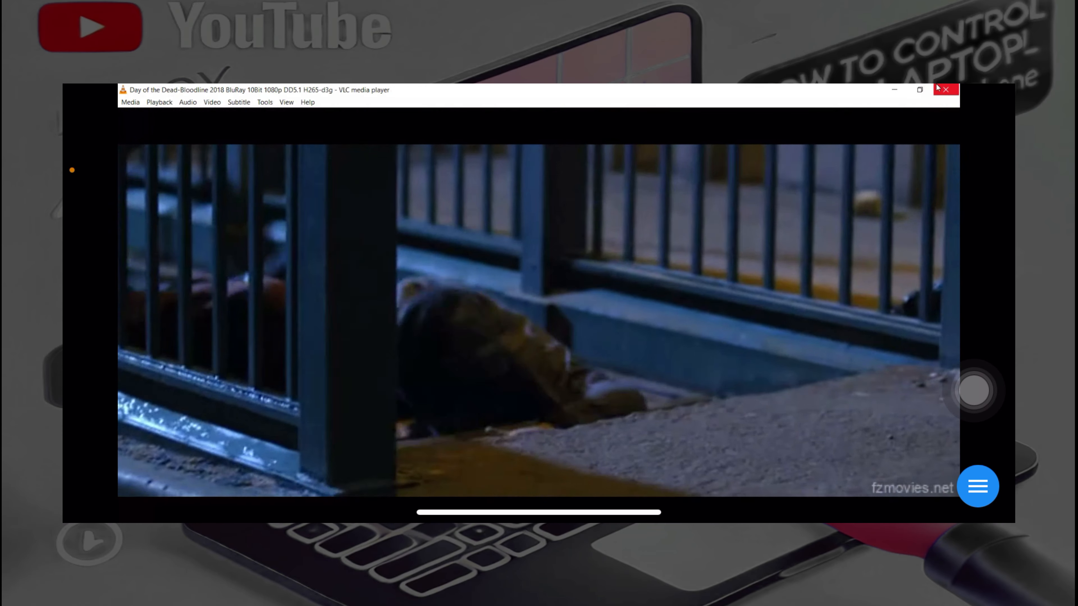
Step: Minimize the VLC window so the guitar-wallpaper desktop fills the remote view
left_click(947, 89)
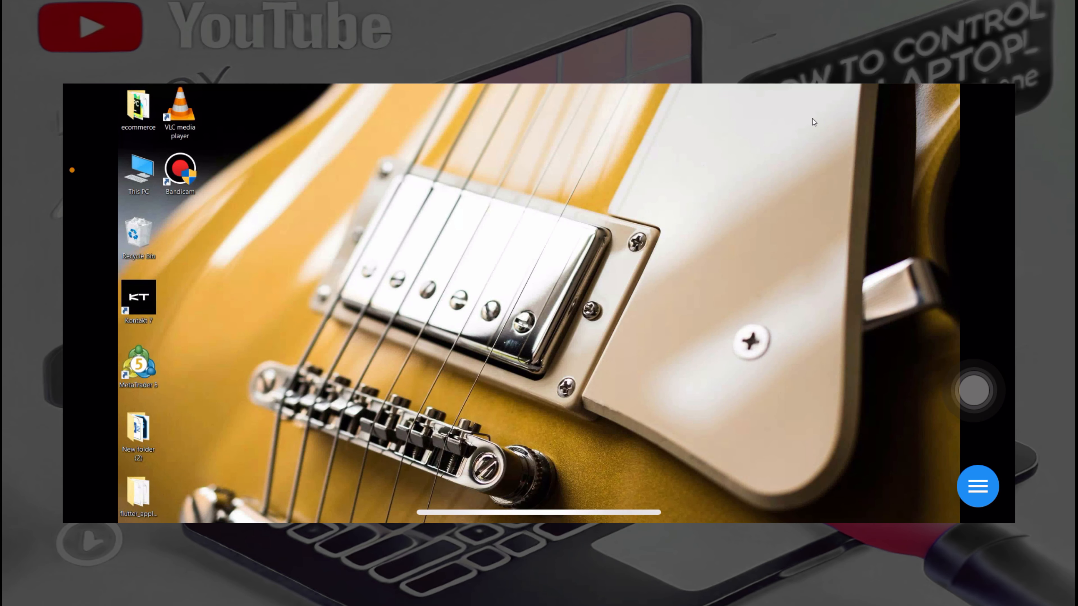
mouse_move(549, 266)
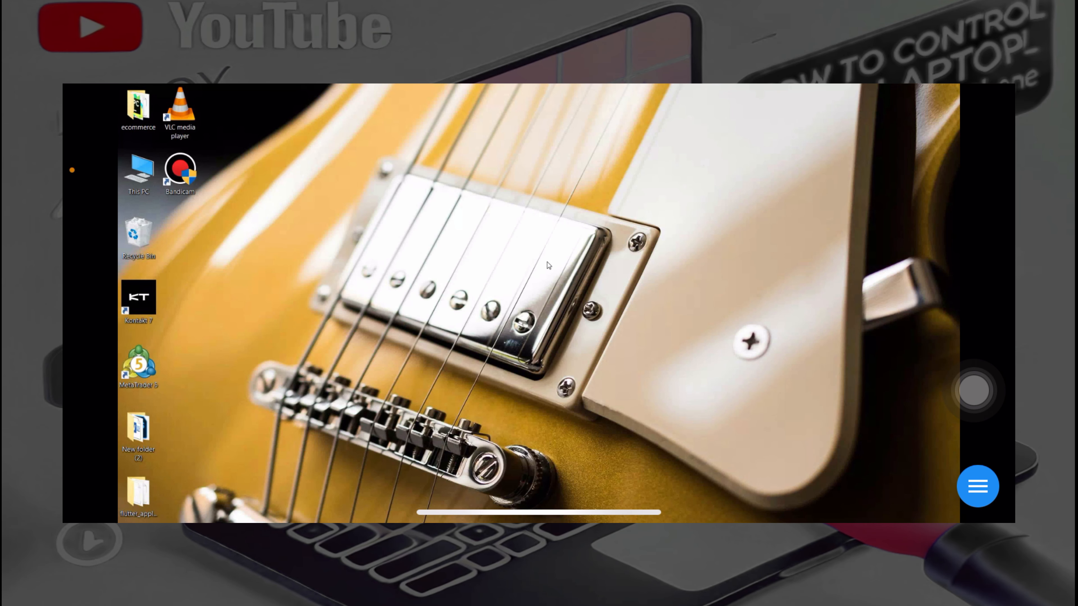
mouse_move(283, 183)
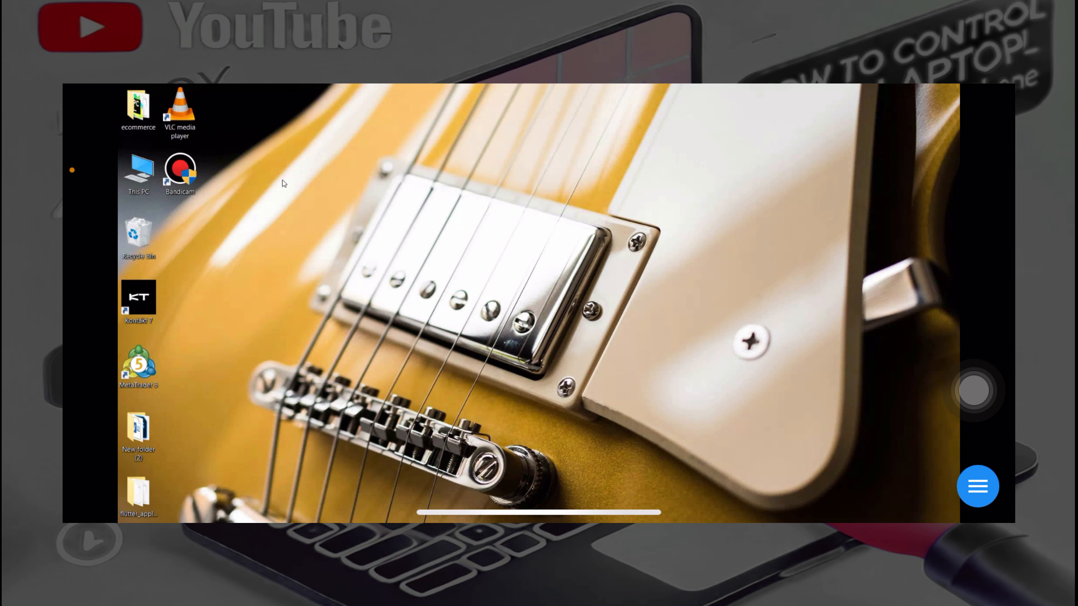
mouse_move(189, 278)
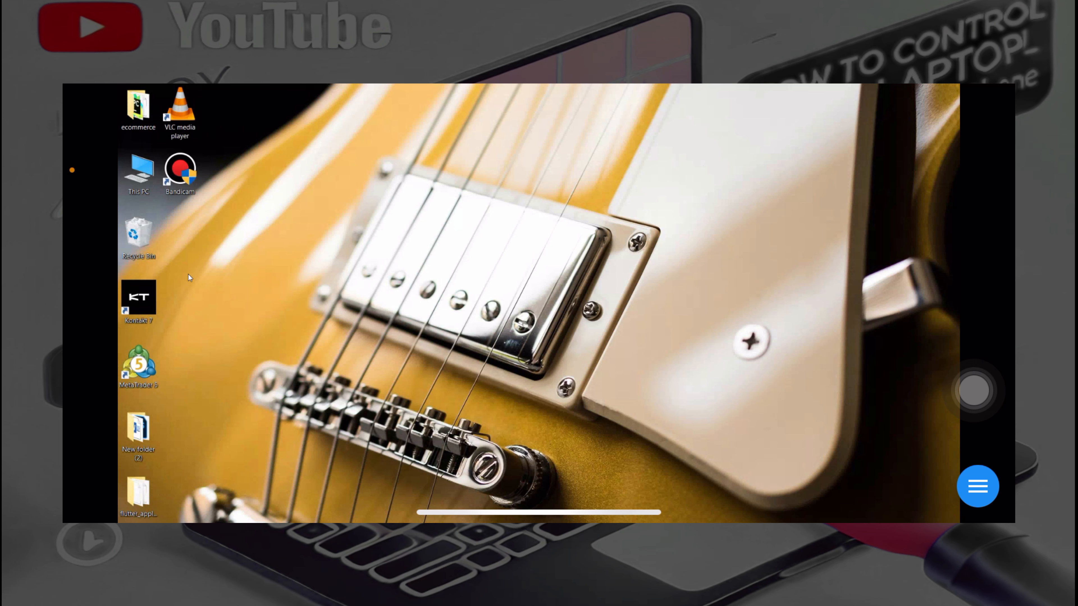
mouse_move(287, 275)
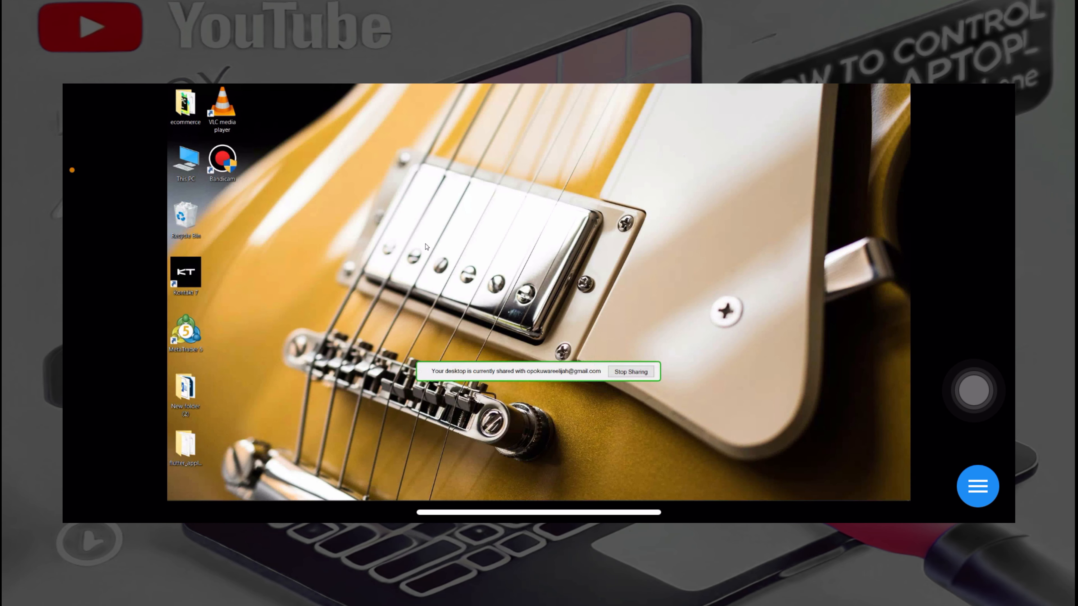
mouse_move(563, 378)
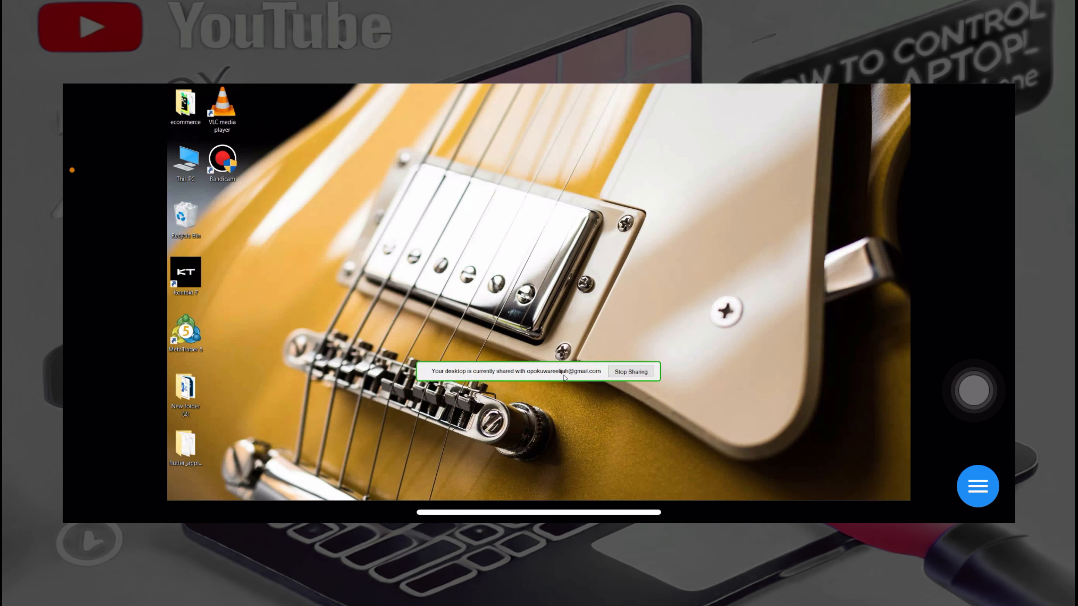
mouse_move(427, 172)
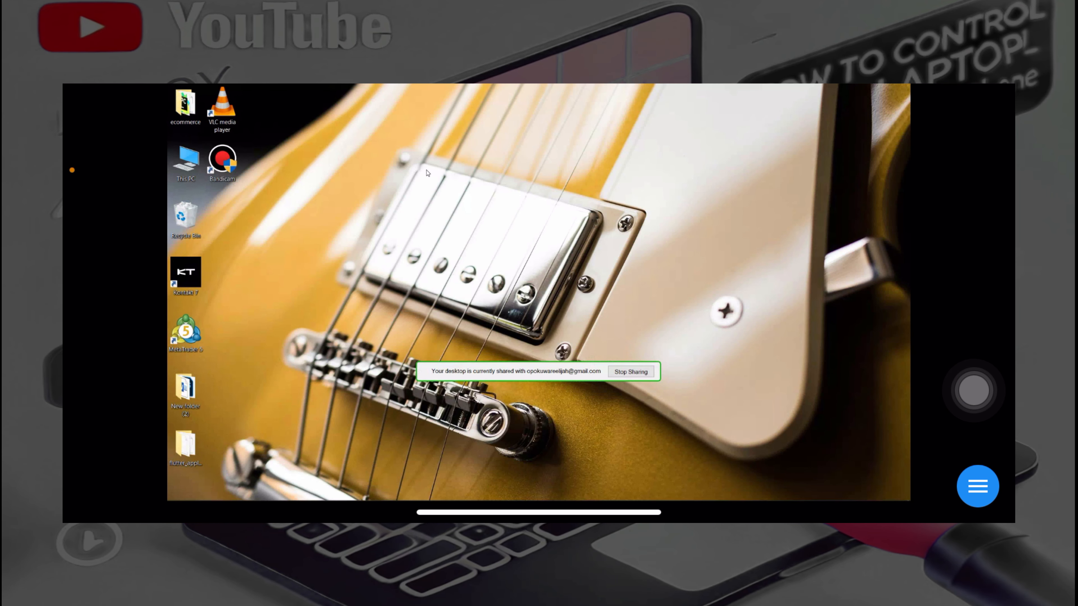
mouse_move(270, 203)
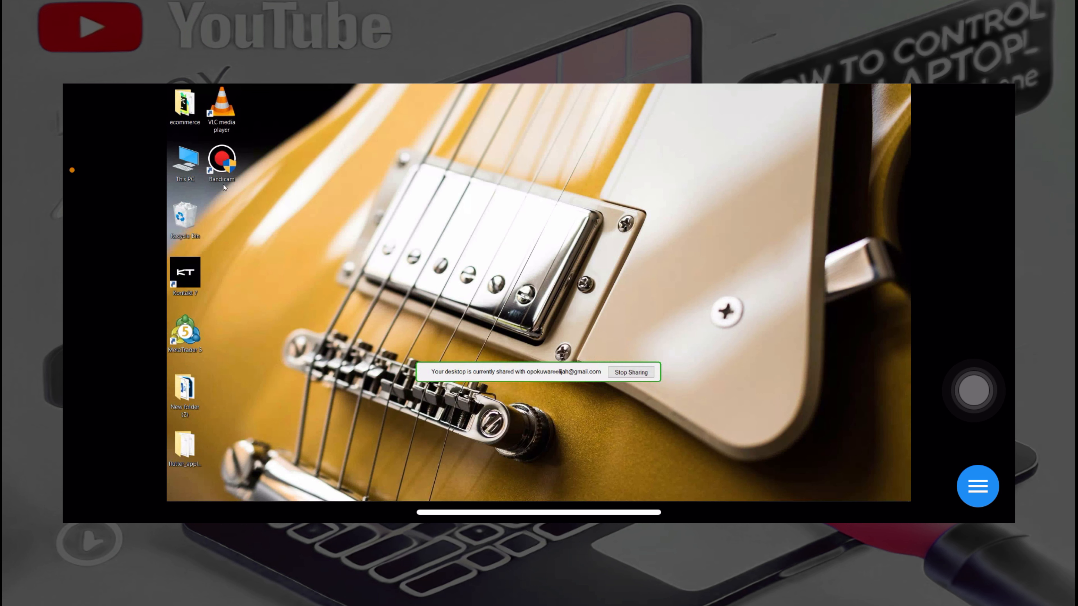
double_click(185, 163)
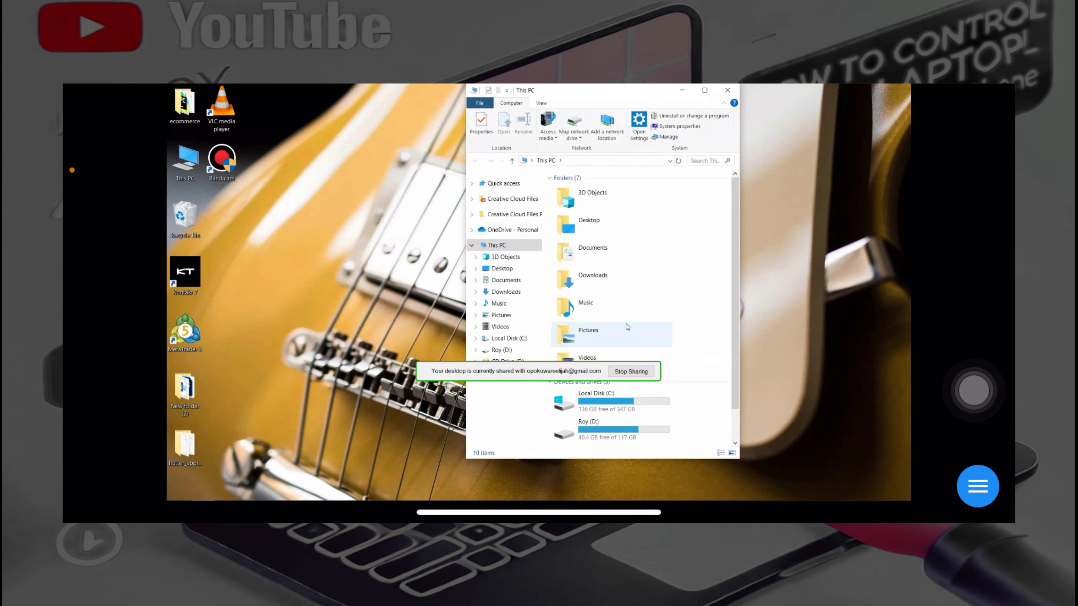
mouse_move(732, 372)
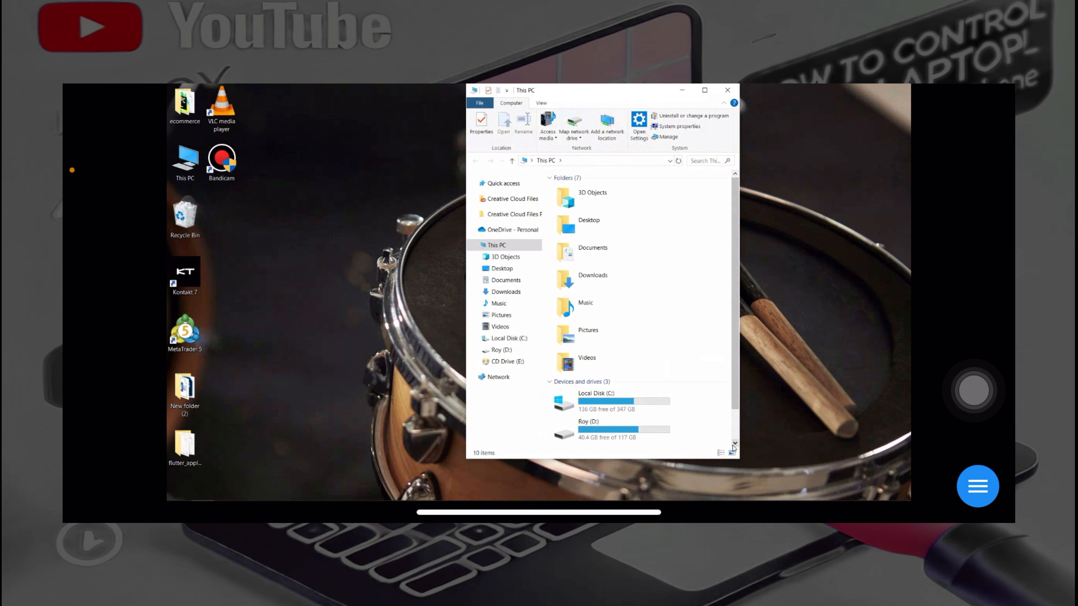
scroll("down", 3)
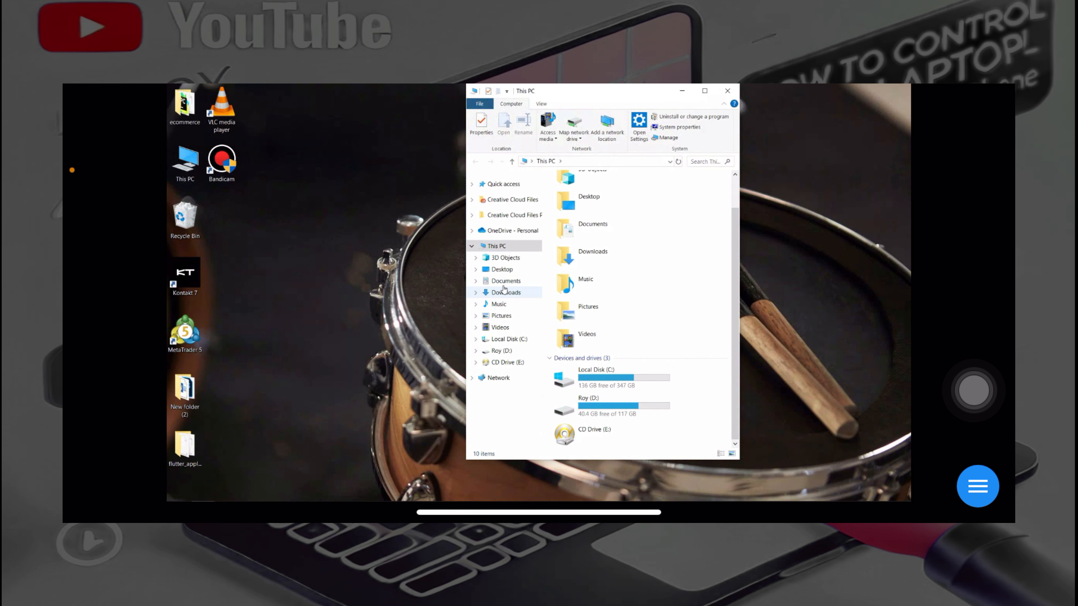
double_click(506, 280)
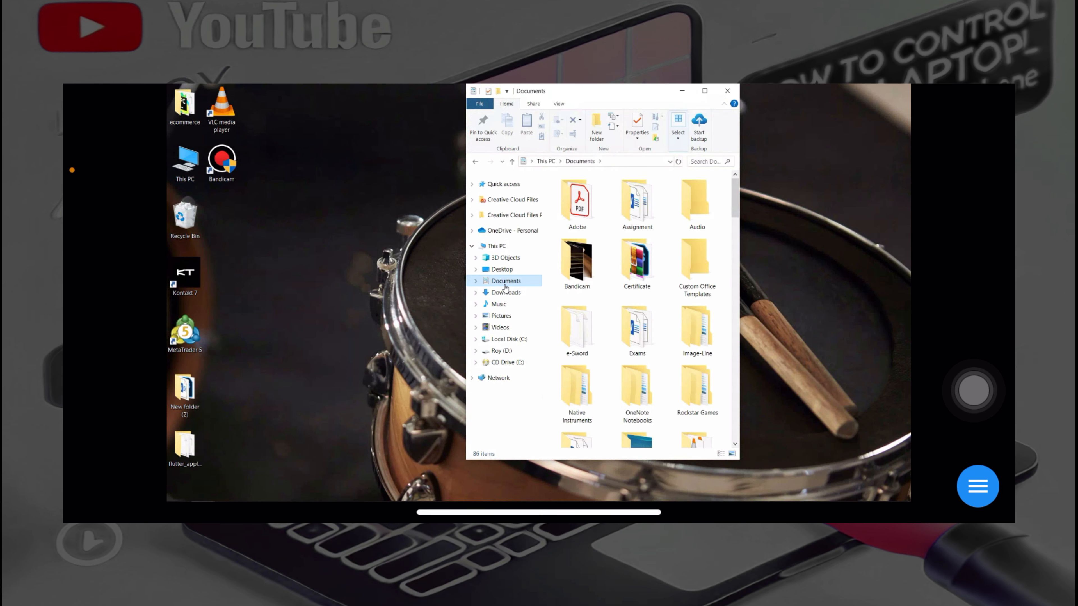
mouse_move(506, 269)
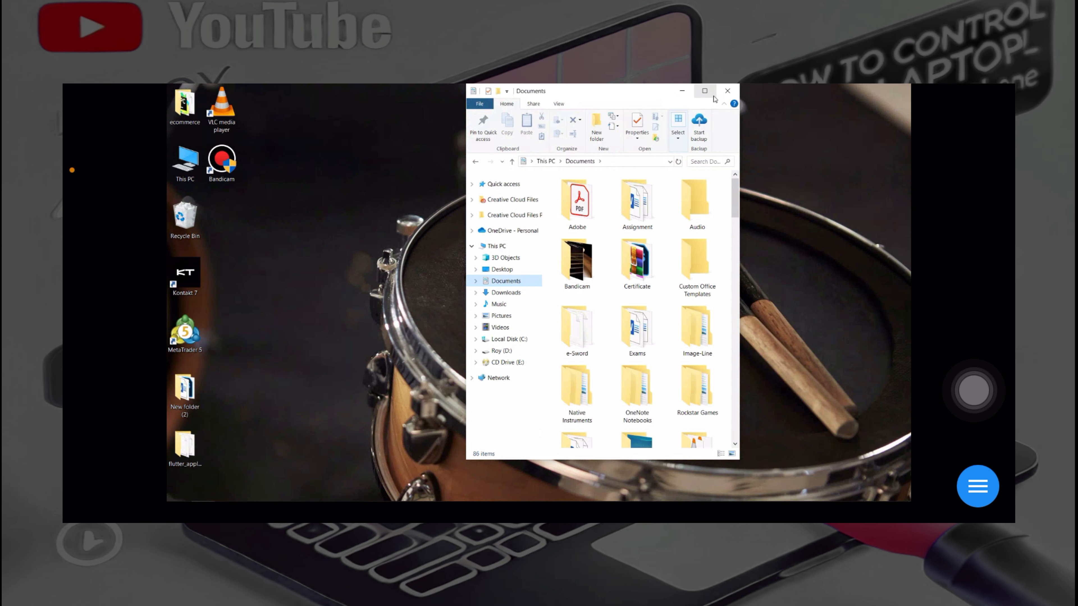
left_click(727, 90)
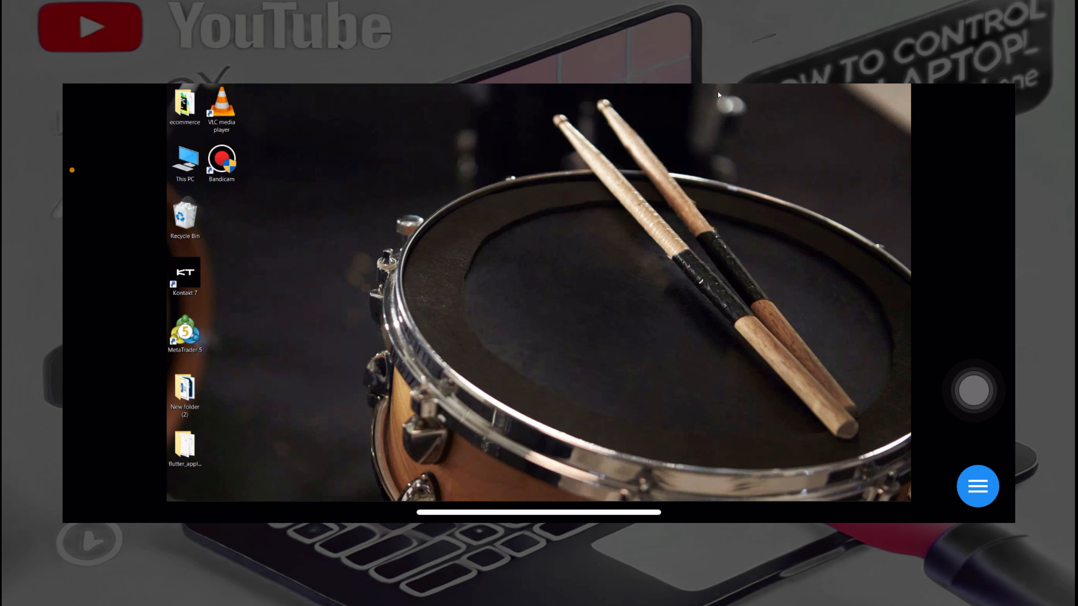
mouse_move(600, 113)
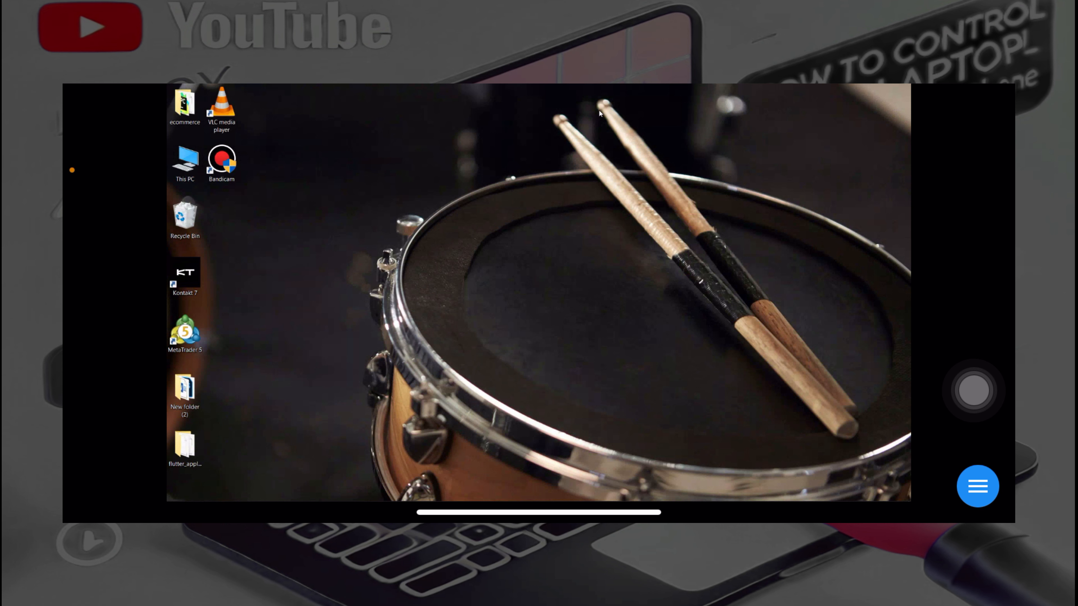
left_click(184, 163)
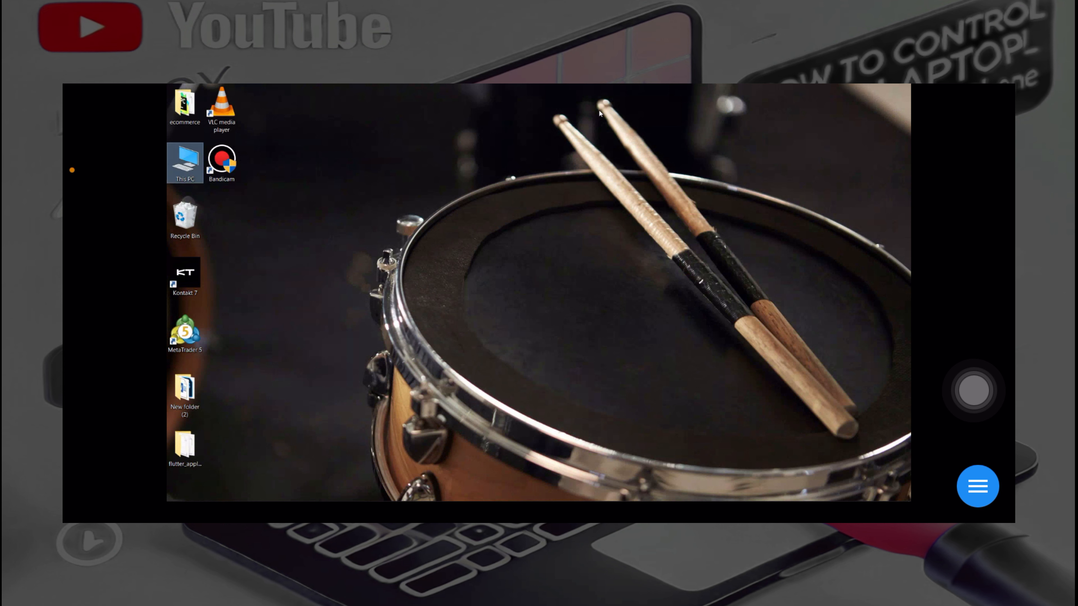